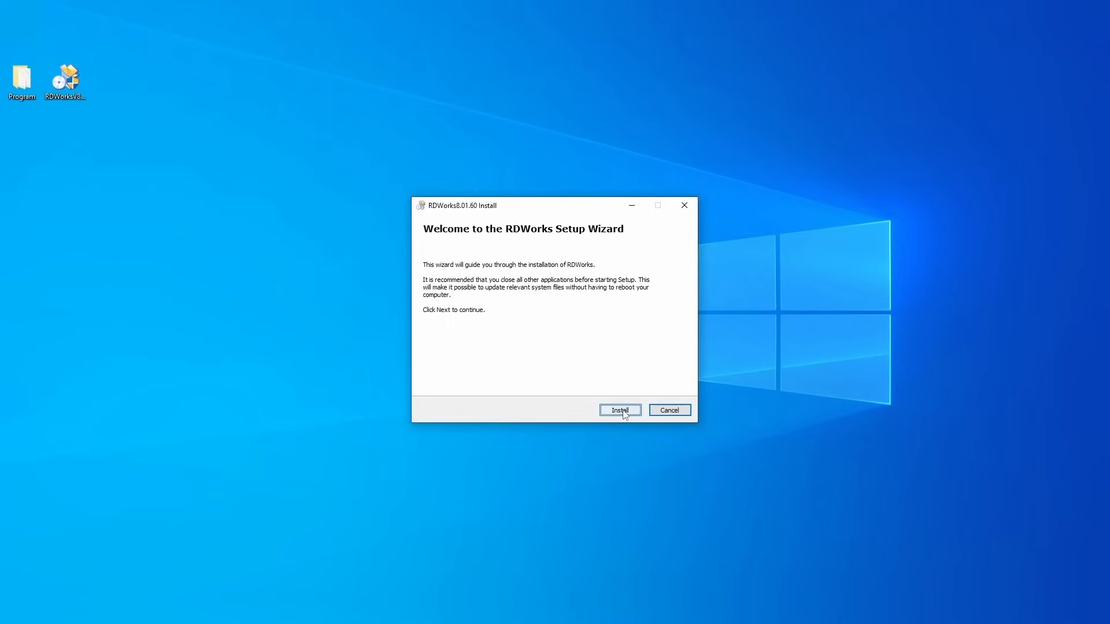
# Step: Install RDWorks from the setup wizard so its desktop shortcut appears
pyautogui.click(619, 409)
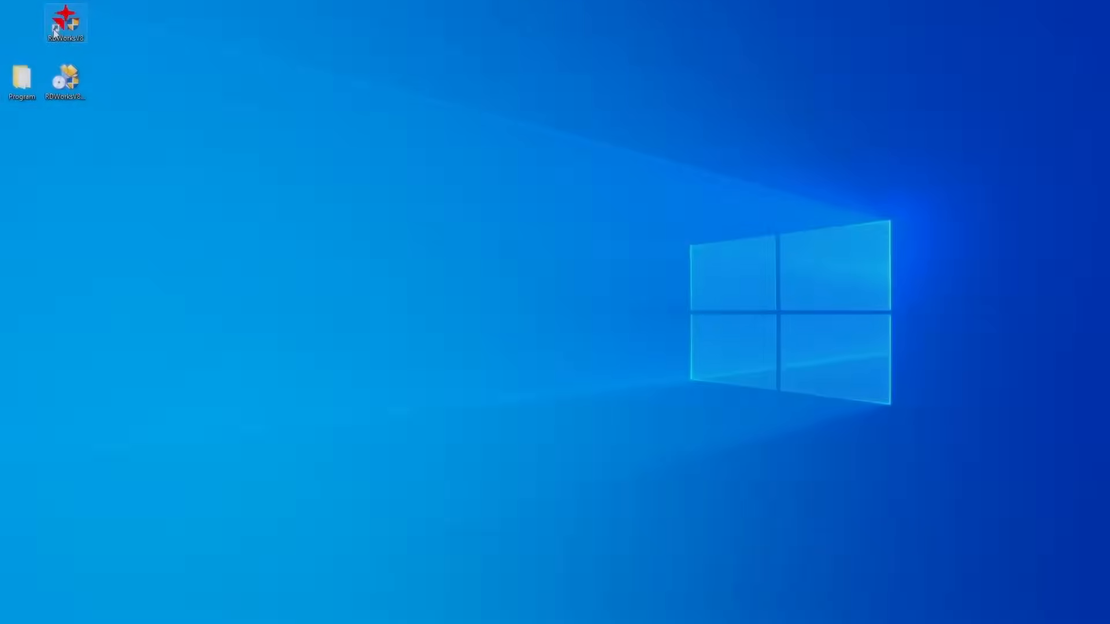
# Step: Launch RDWorks from the desktop shortcut and load the Wattsan! DXF lettering
pyautogui.doubleClick(65, 23)
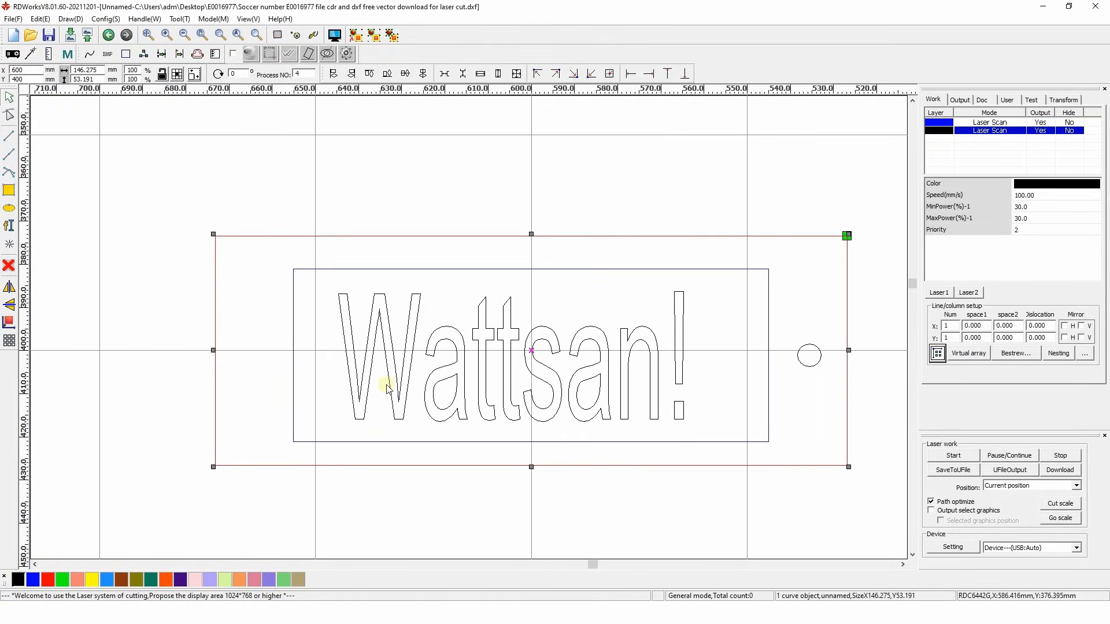
# Step: Move the outer frame to a red cut layer and the small circle to a green cut layer
pyautogui.click(48, 579)
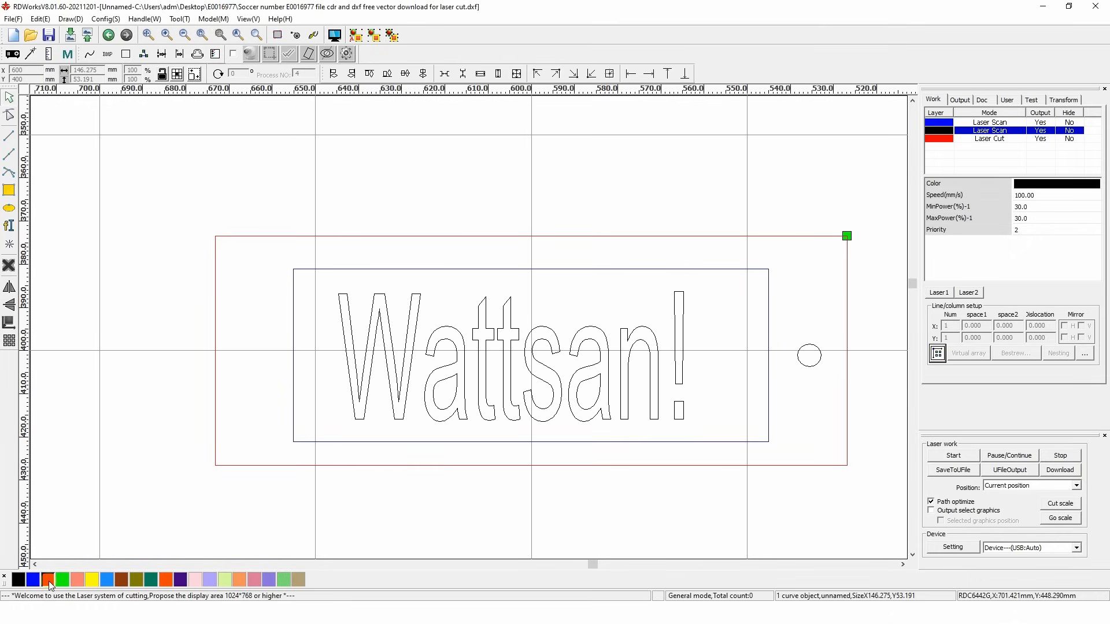
pyautogui.click(809, 355)
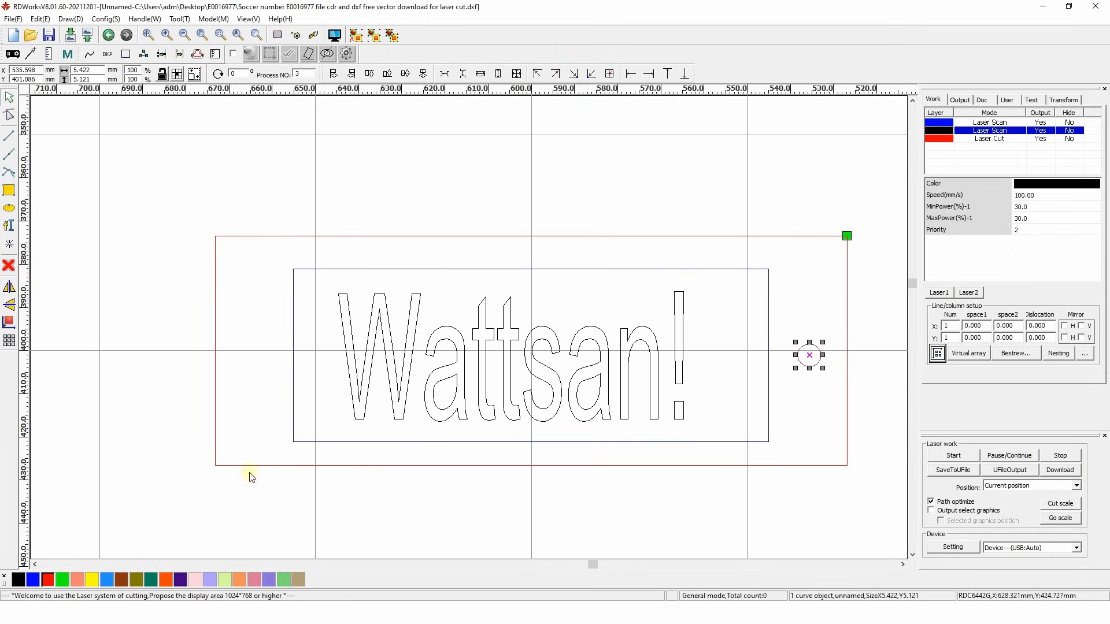
pyautogui.click(62, 579)
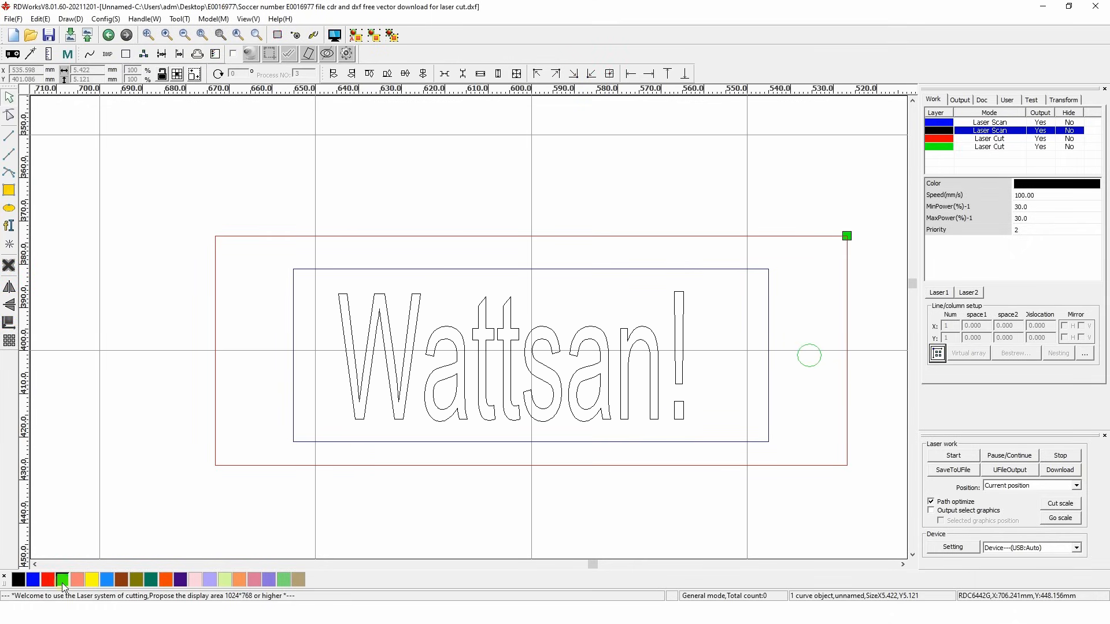
pyautogui.click(184, 36)
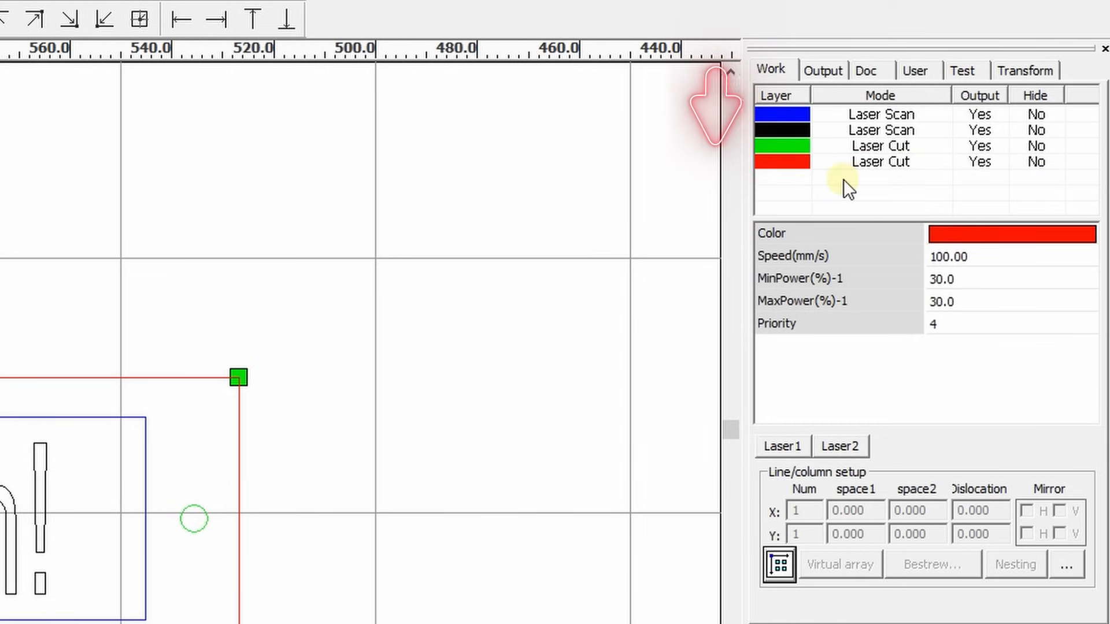
# Step: Review the red cut layer at 50 mm/s and 39% power, then the black scan layer's settings
pyautogui.click(880, 115)
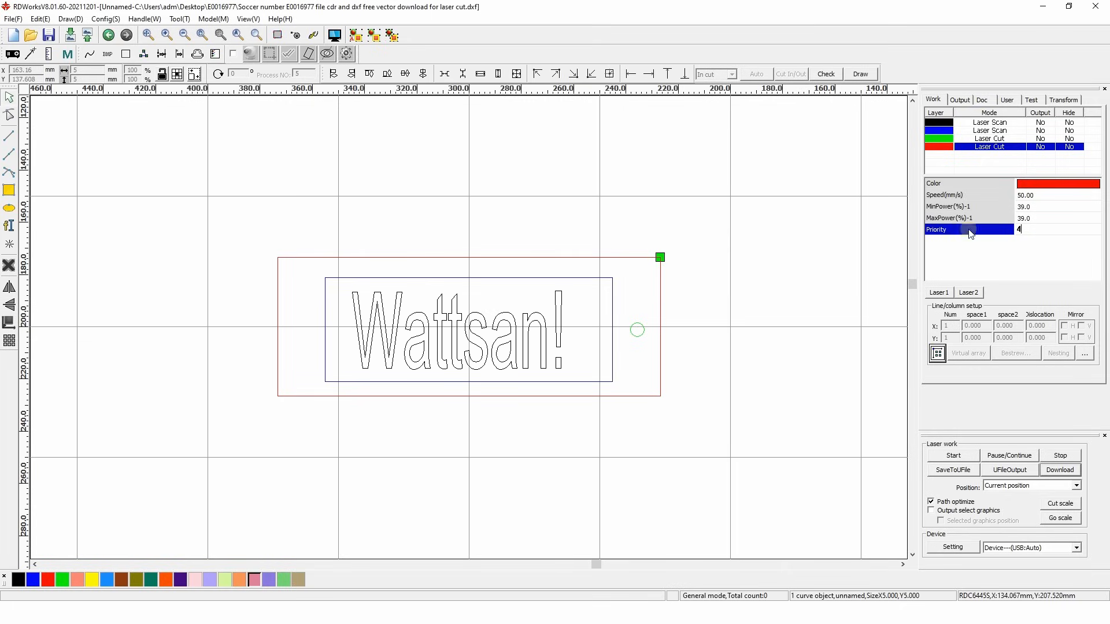
pyautogui.click(988, 121)
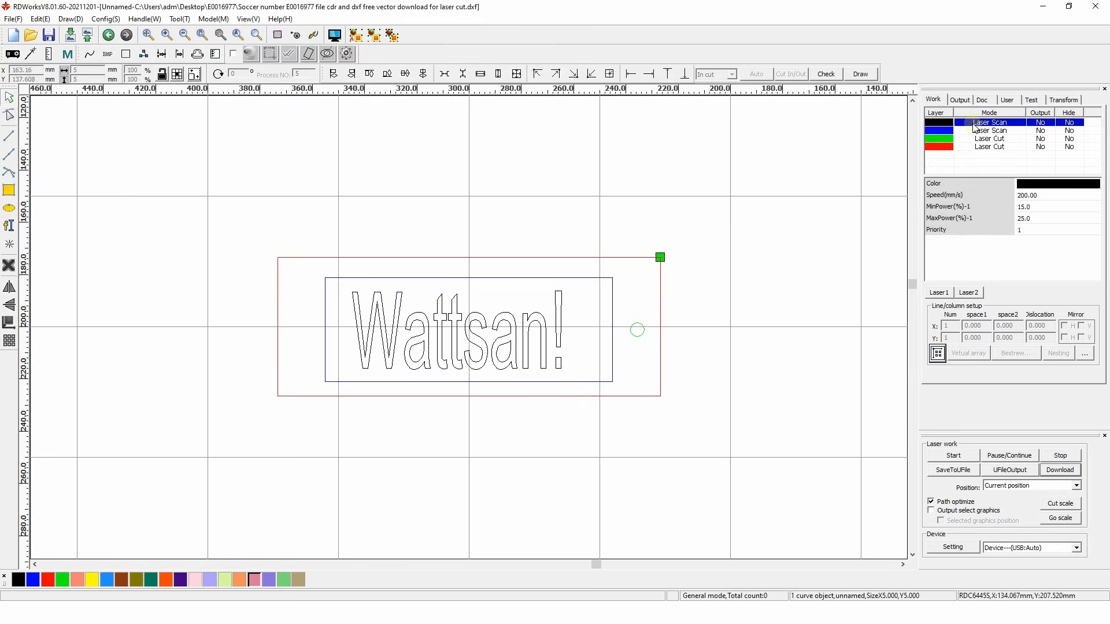
# Step: Check the black scan layer's parameter library, close it and switch output on for all layers
pyautogui.doubleClick(989, 122)
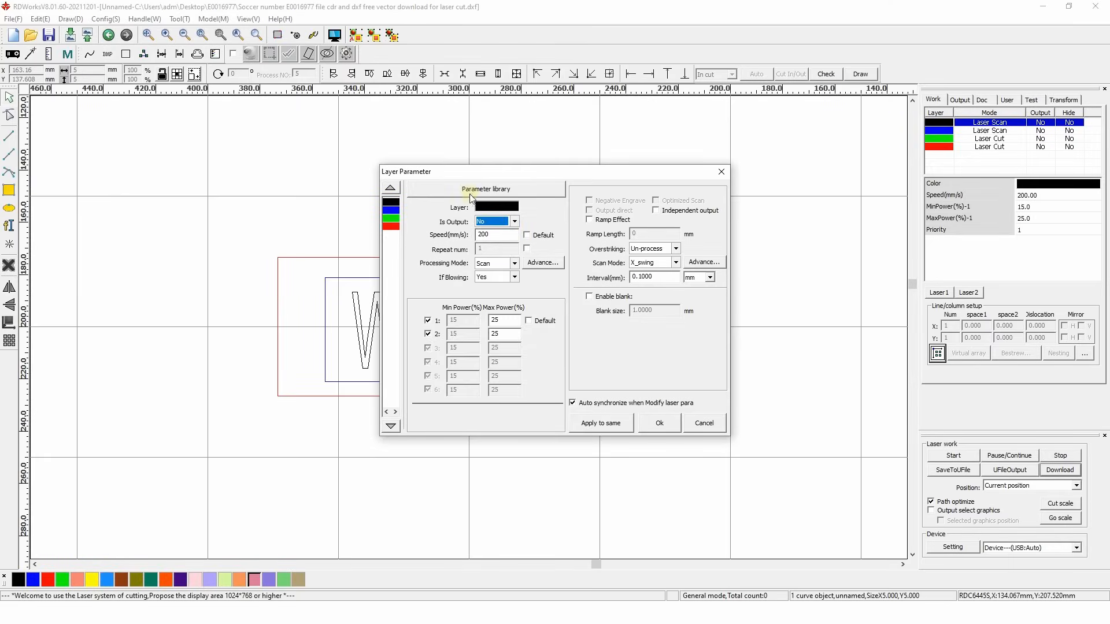
pyautogui.click(486, 188)
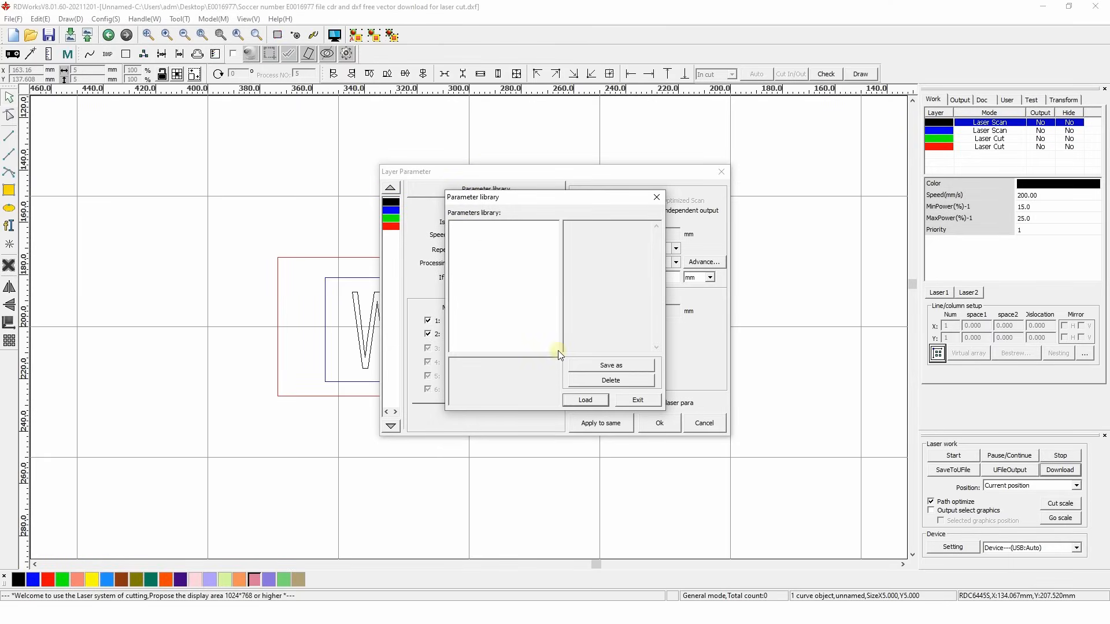
pyautogui.click(636, 399)
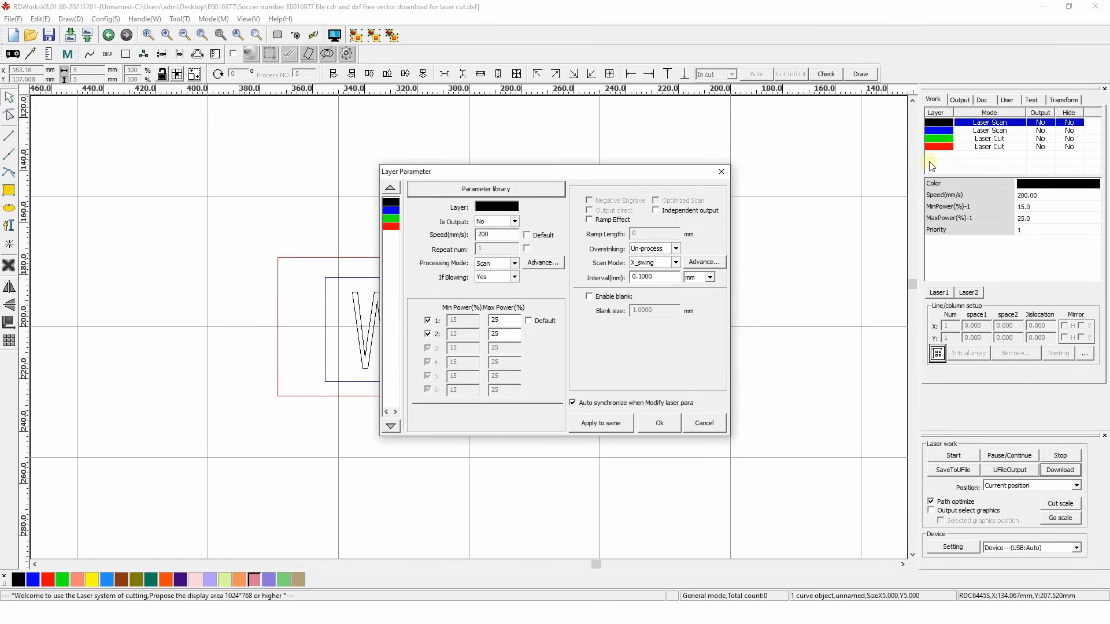
pyautogui.moveTo(625, 235)
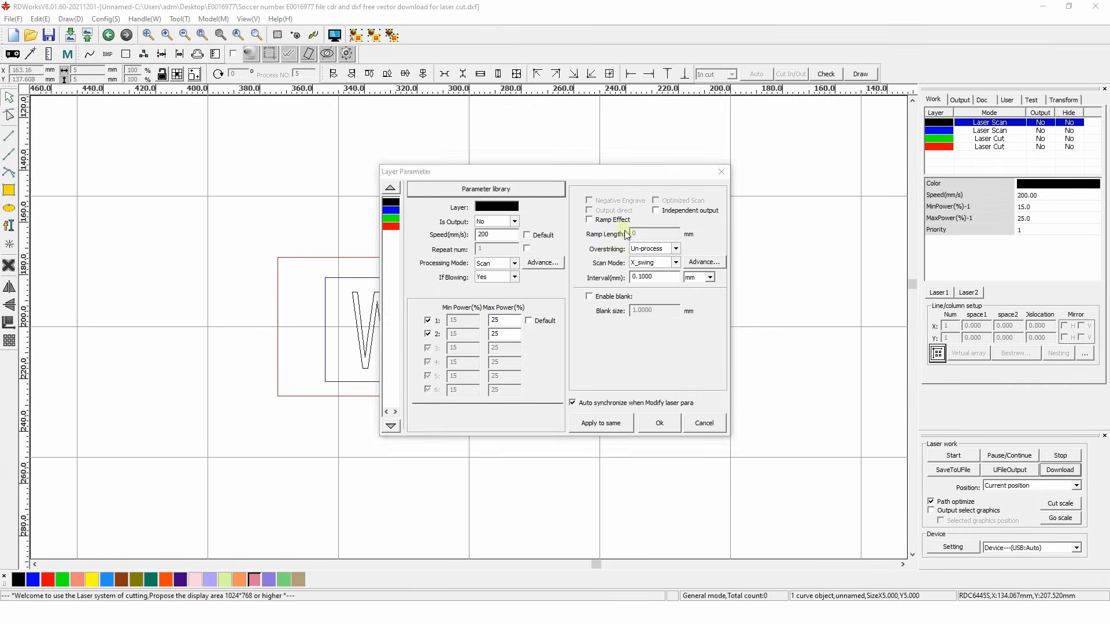
pyautogui.click(657, 424)
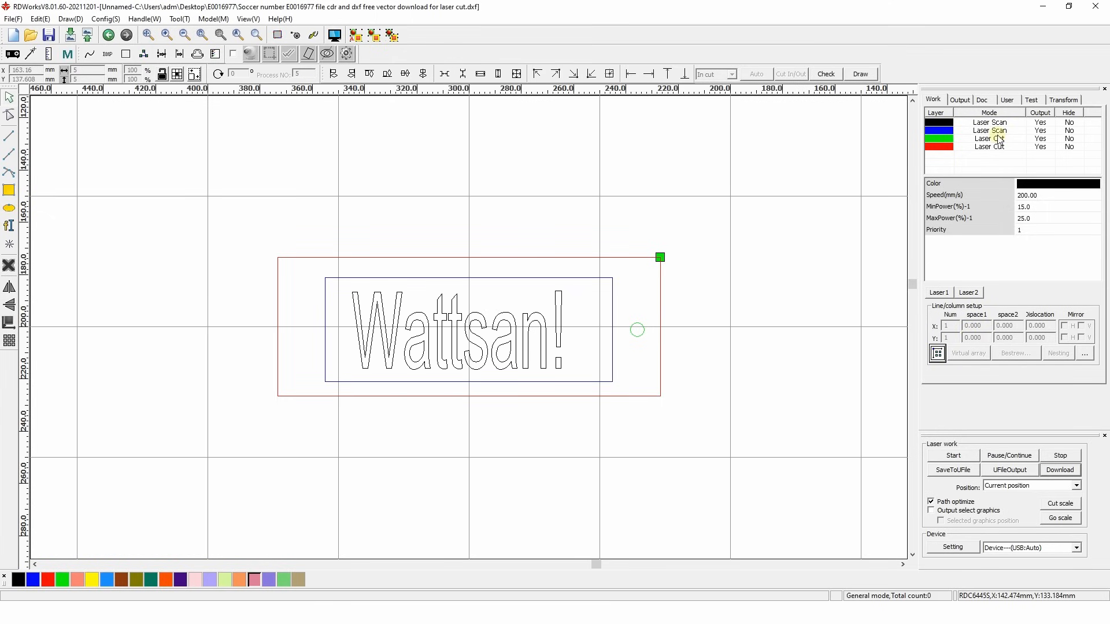
# Step: Reopen the black Laser Scan layer's full parameters showing 200 mm/s and 15–25% power
pyautogui.doubleClick(989, 121)
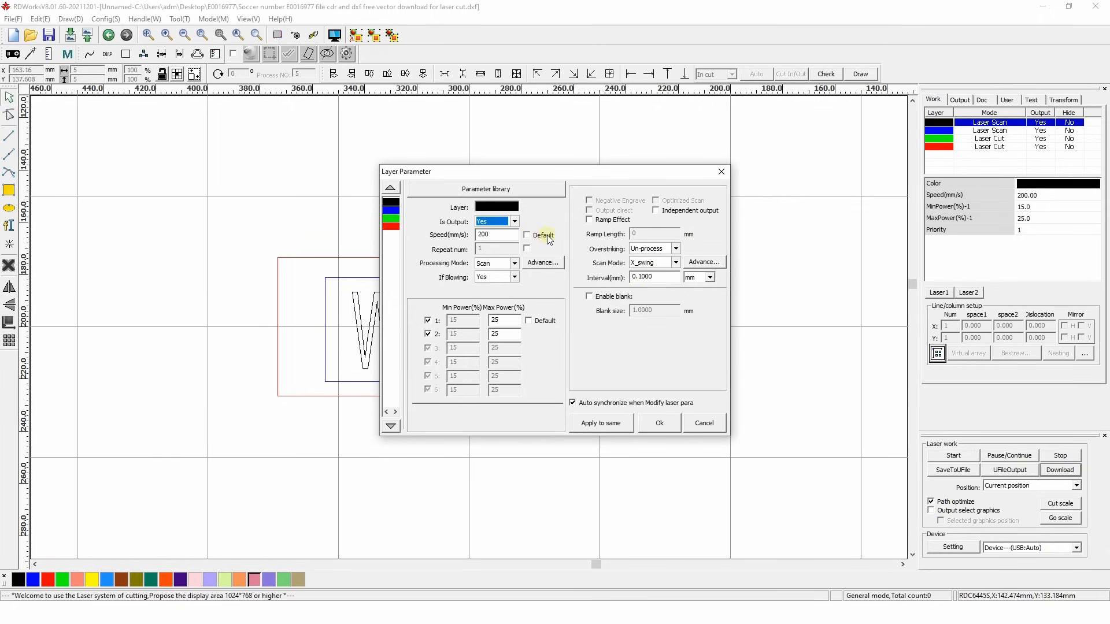
pyautogui.click(527, 235)
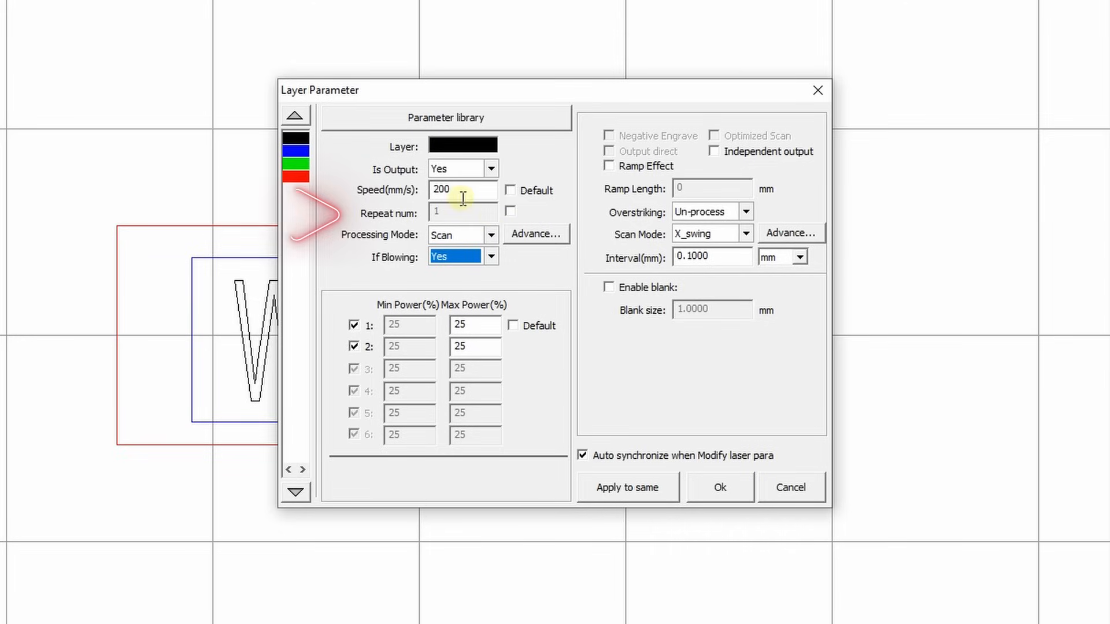
pyautogui.click(510, 211)
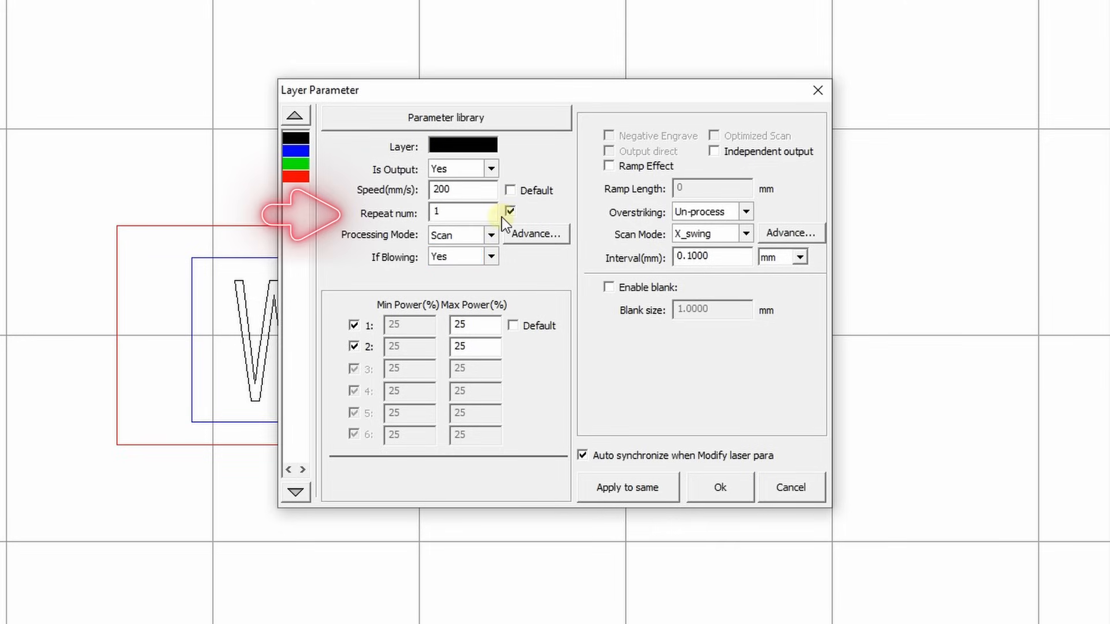
pyautogui.click(509, 209)
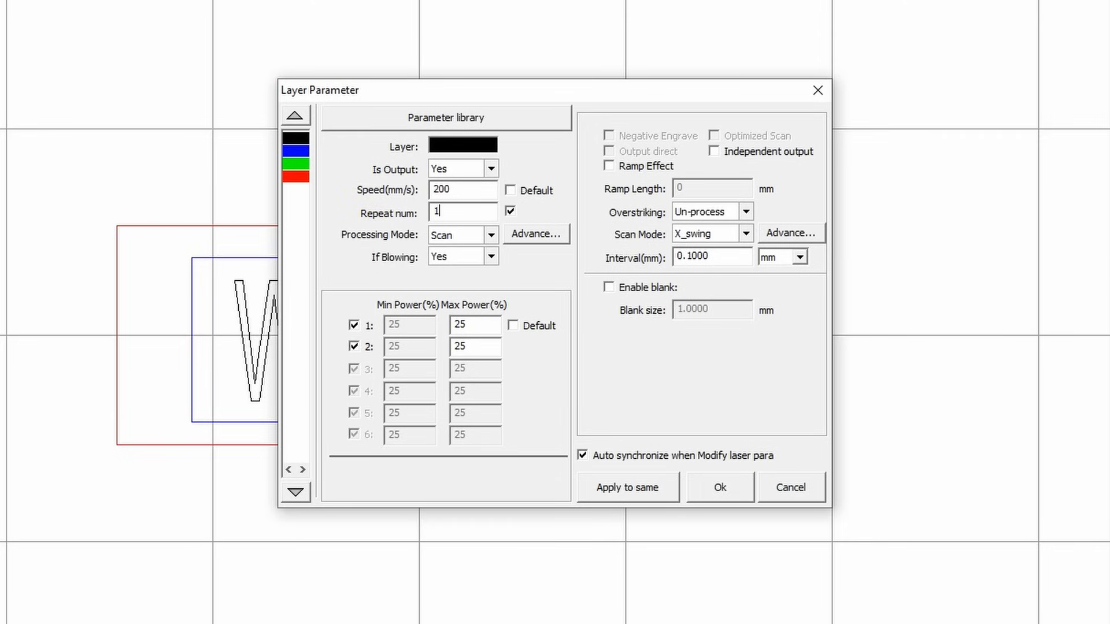
pyautogui.click(510, 210)
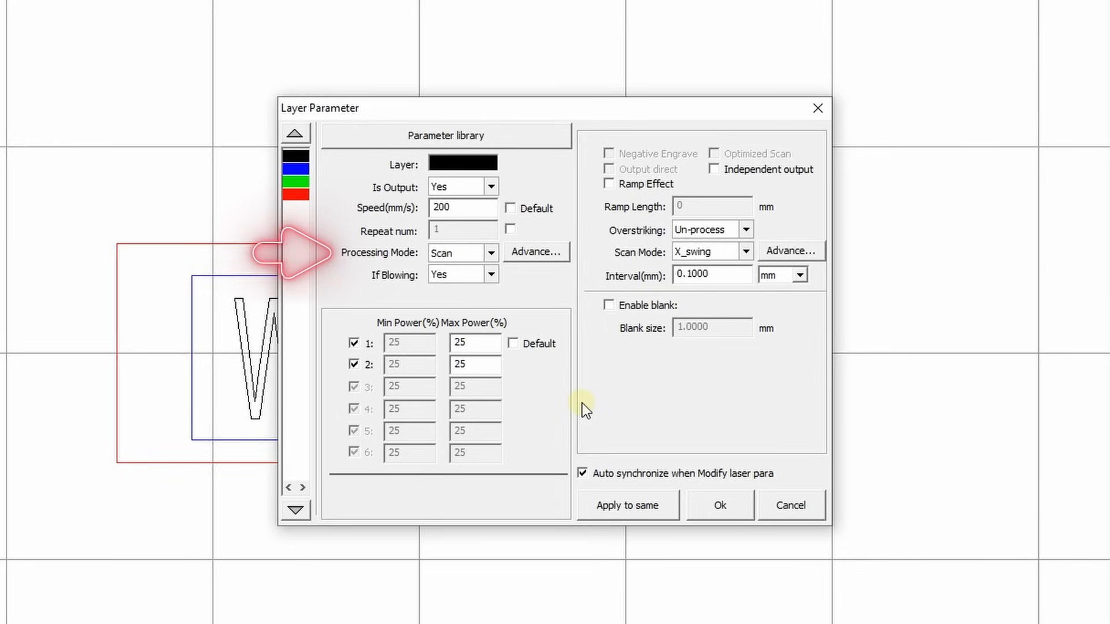
pyautogui.click(491, 253)
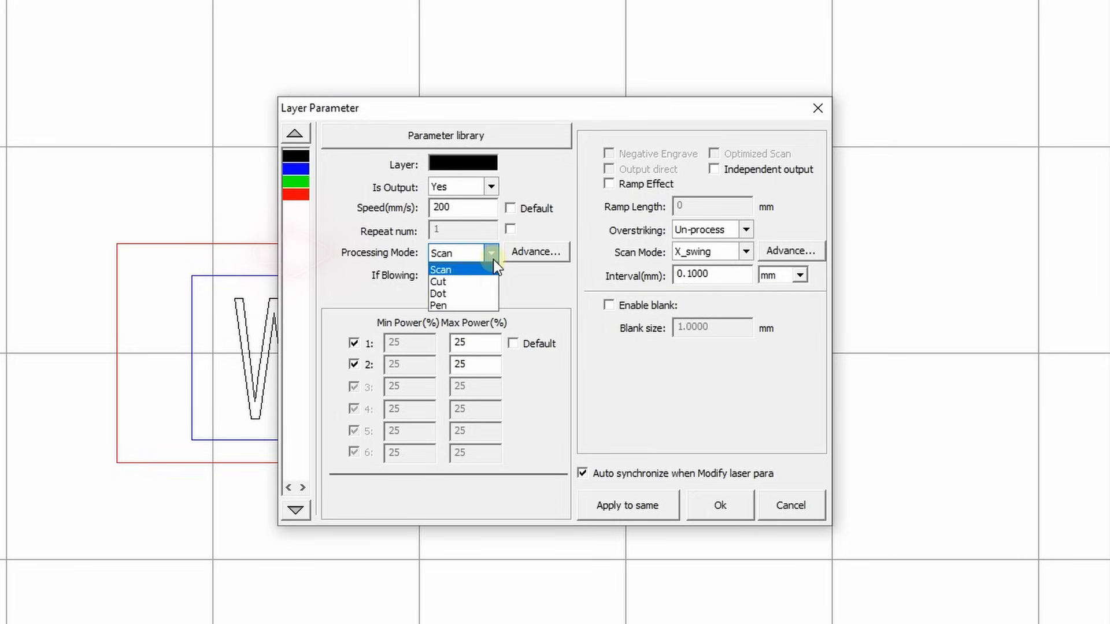
pyautogui.moveTo(440, 292)
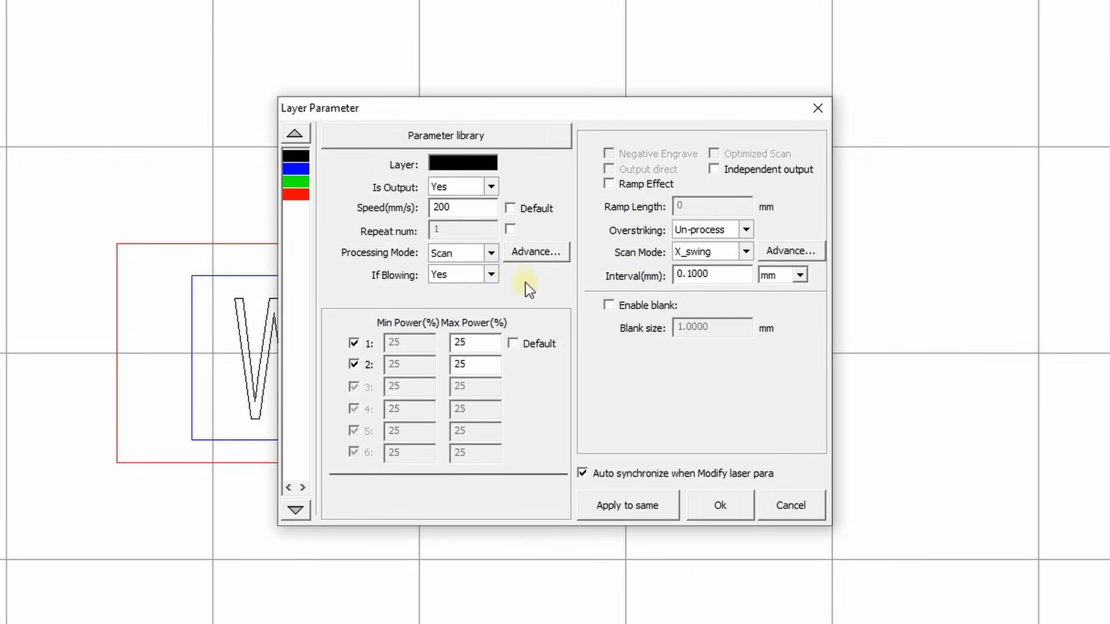
pyautogui.moveTo(539, 292)
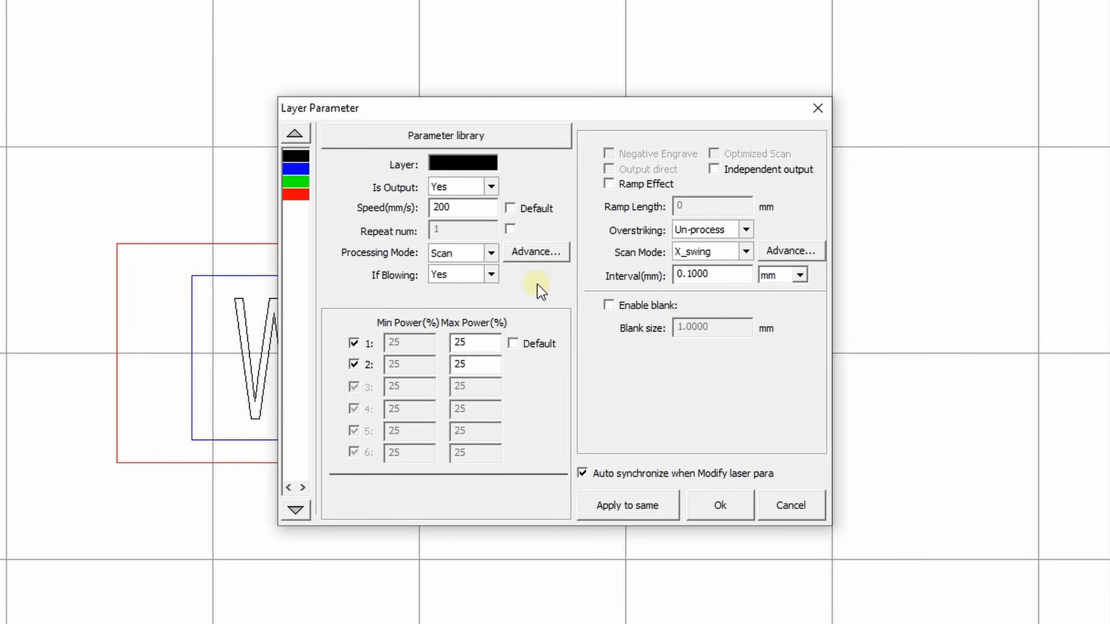
pyautogui.click(490, 253)
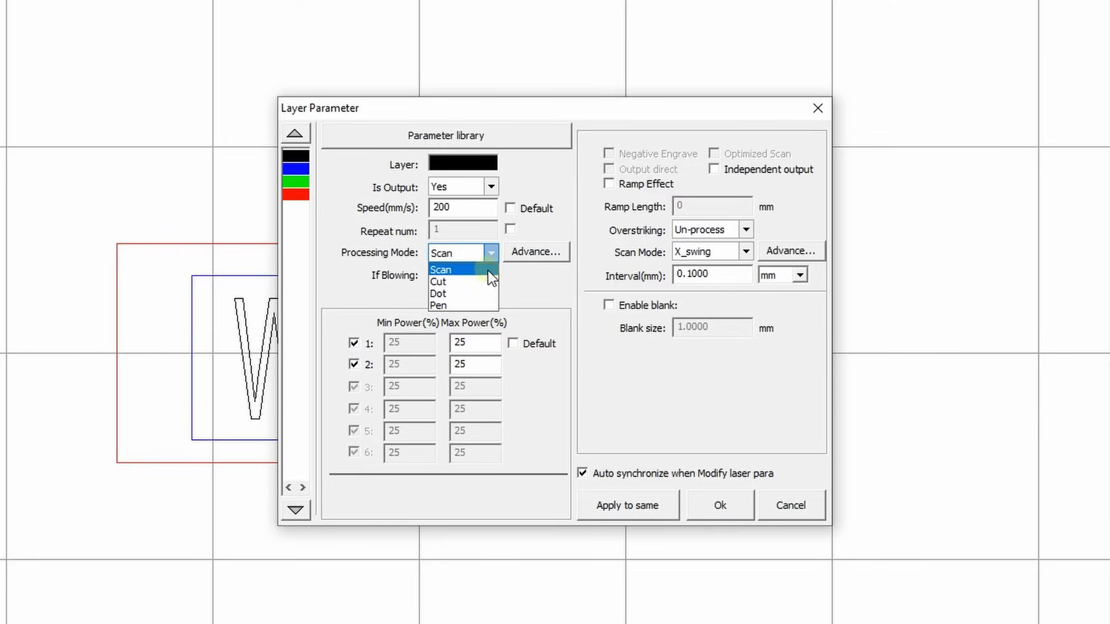
# Step: Keep Scan mode, view the other layer parameters and confirm them with Ok
pyautogui.click(449, 270)
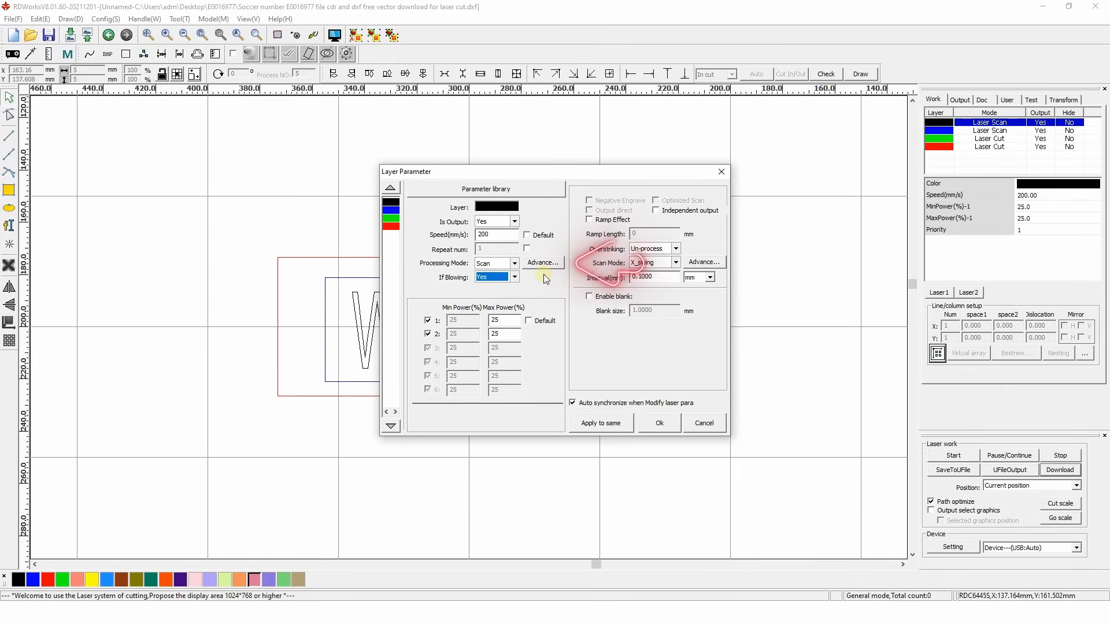
pyautogui.click(542, 263)
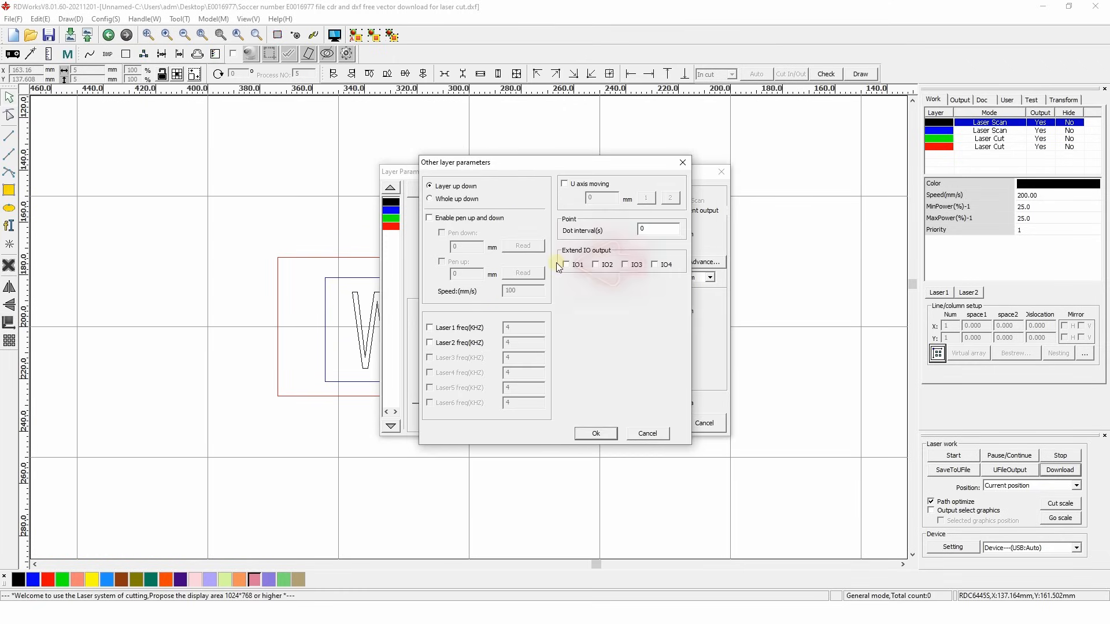
pyautogui.moveTo(617, 347)
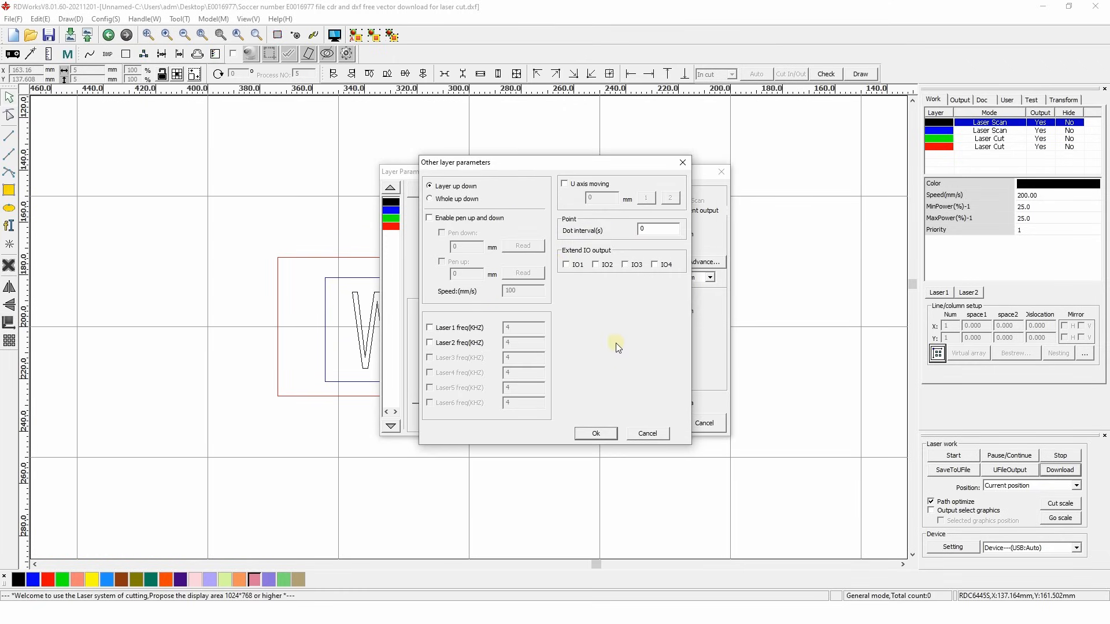
pyautogui.moveTo(631, 375)
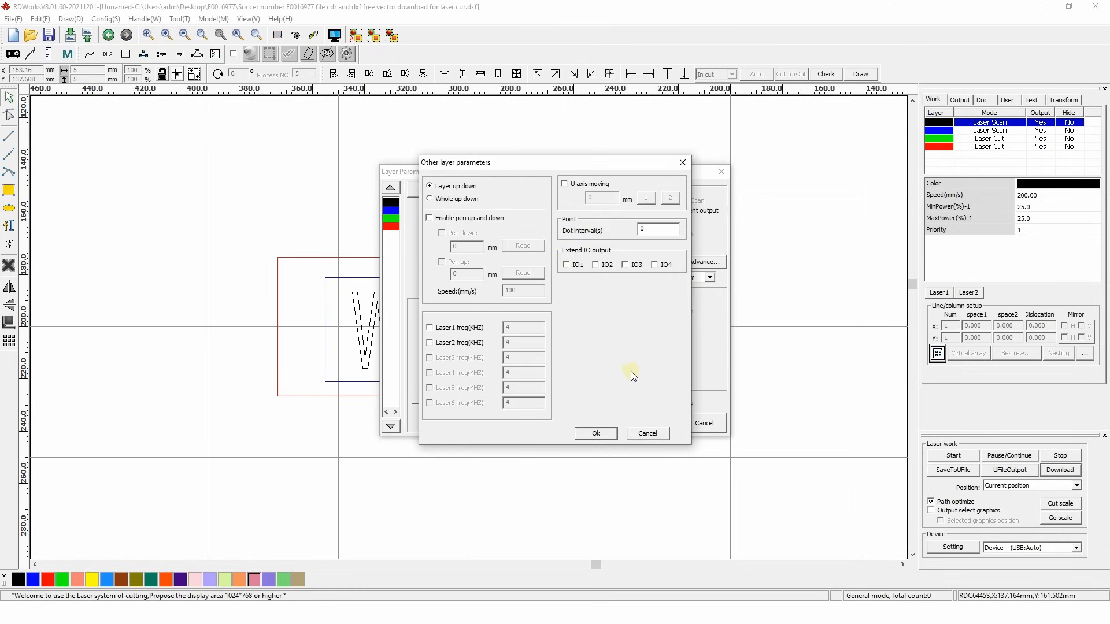
pyautogui.click(595, 434)
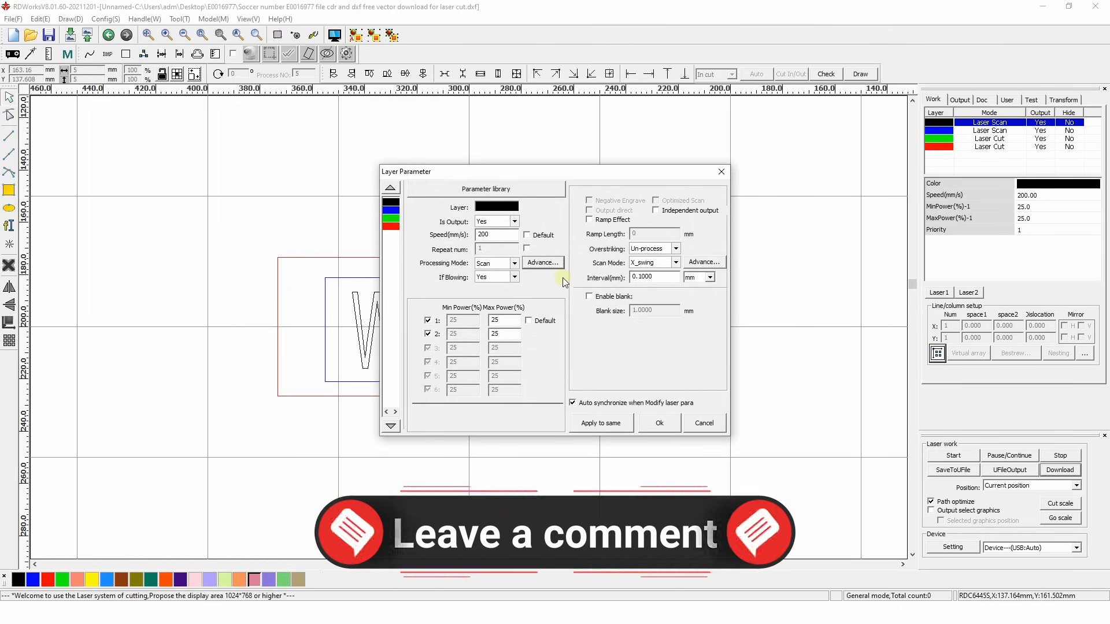
# Step: Leave laser 1 at 25% maximum power and disable the second laser's output
pyautogui.click(513, 277)
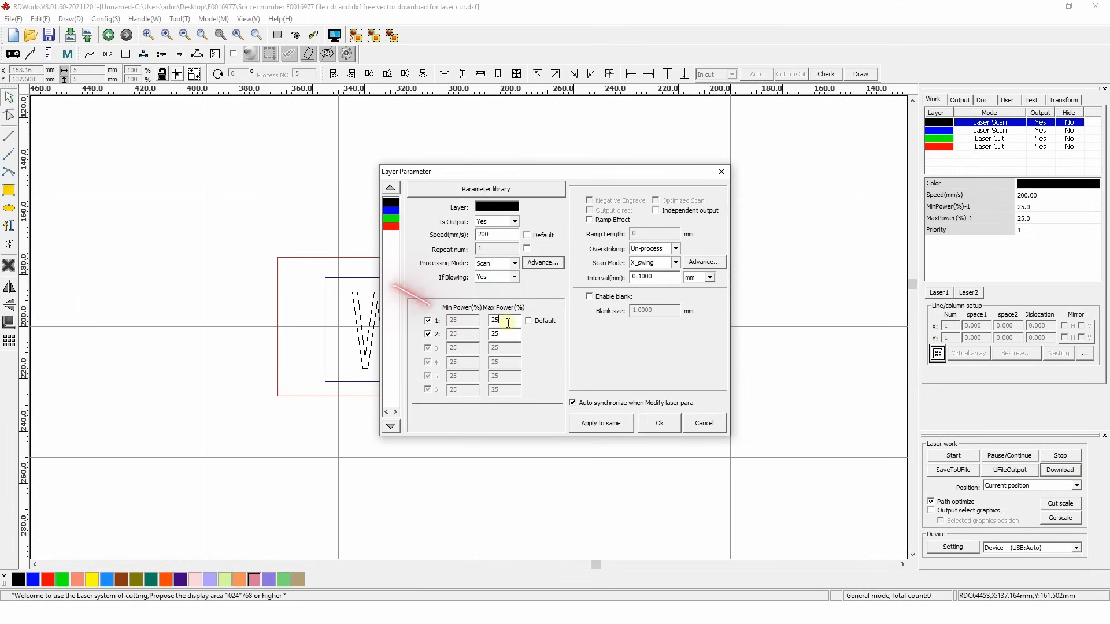
pyautogui.moveTo(544, 351)
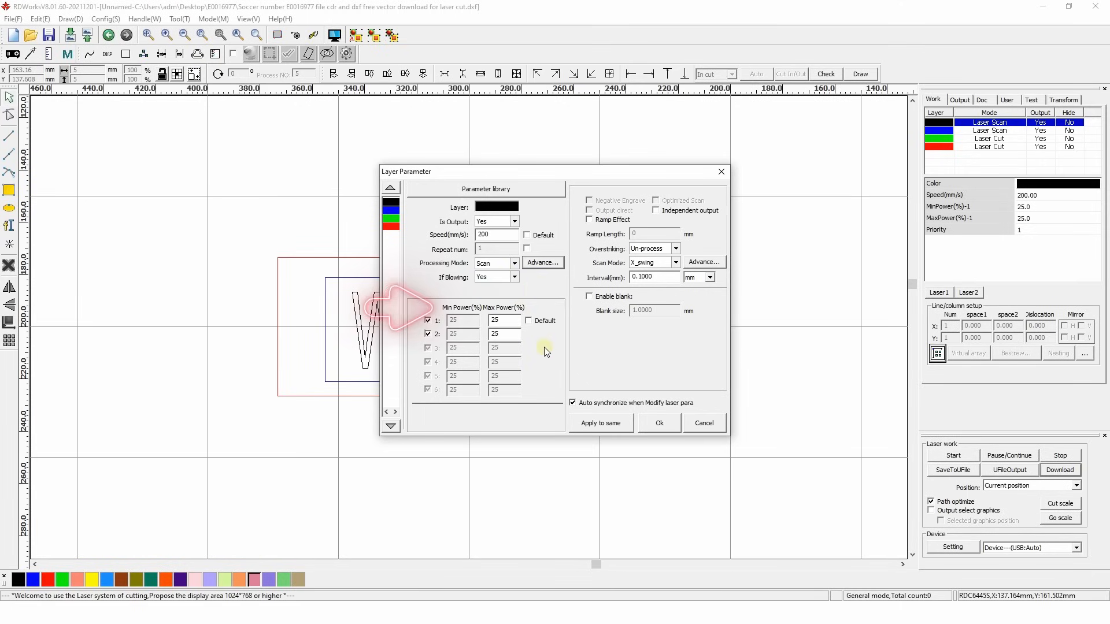
pyautogui.tripleClick(503, 320)
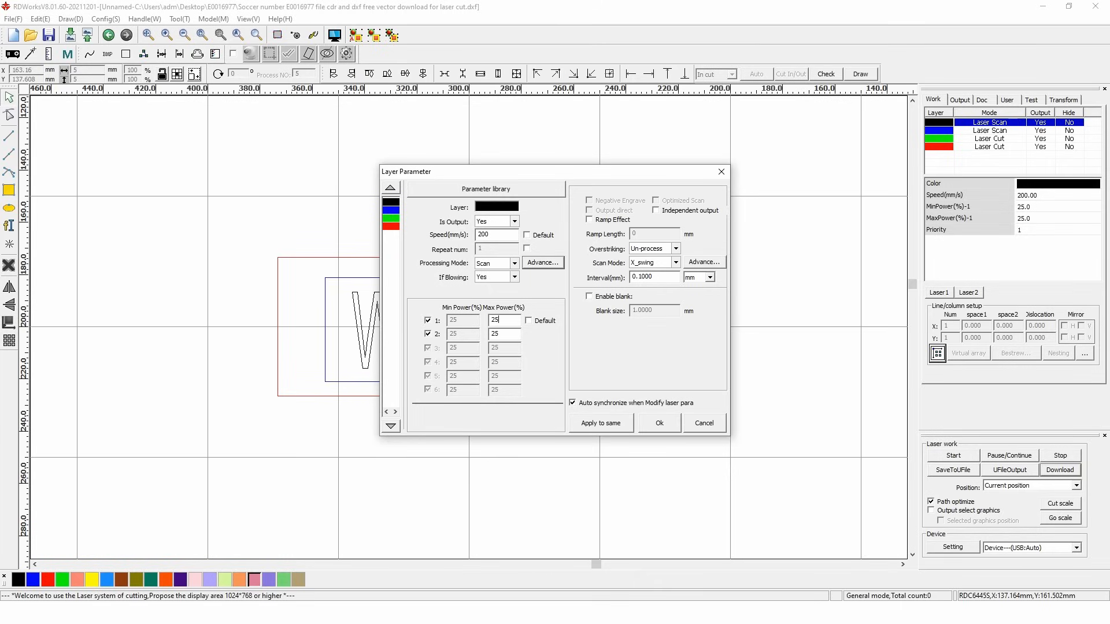
pyautogui.moveTo(527, 346)
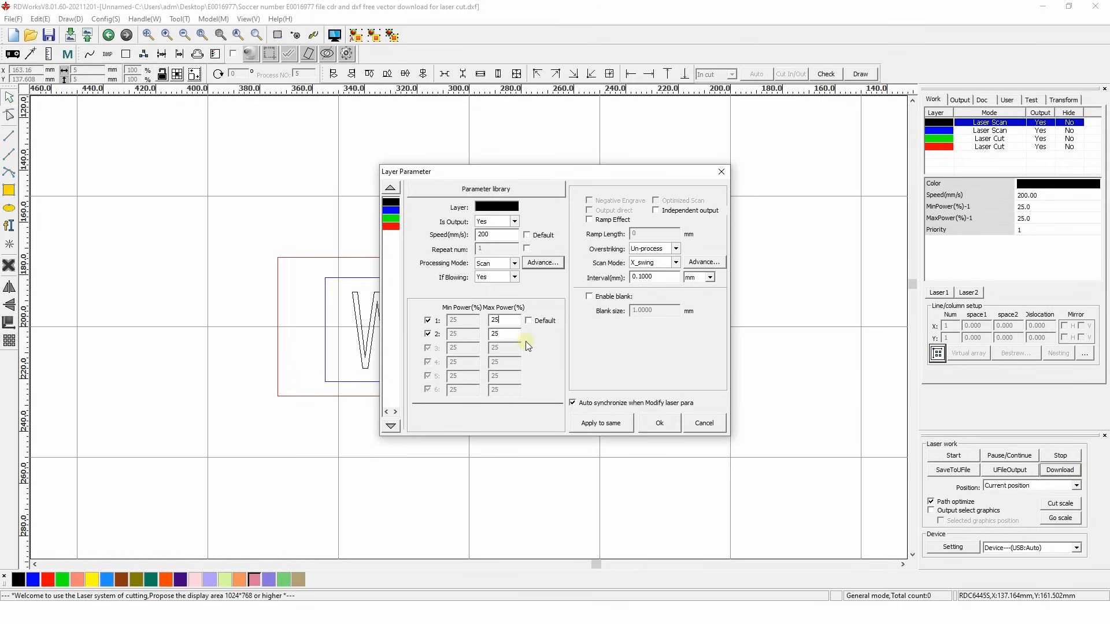
pyautogui.moveTo(548, 352)
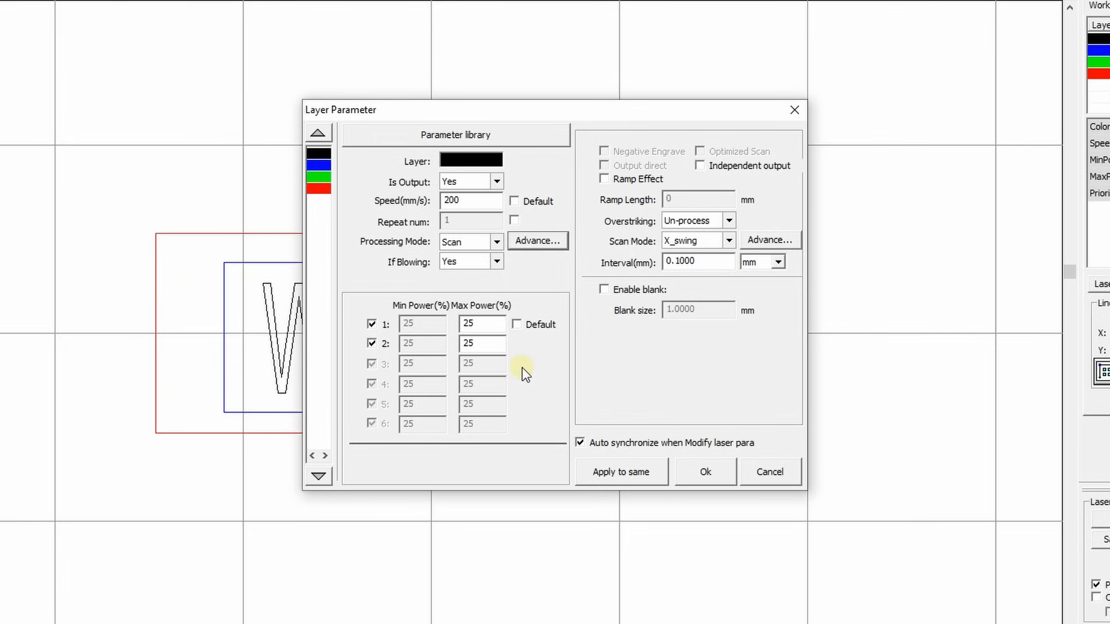
pyautogui.moveTo(519, 363)
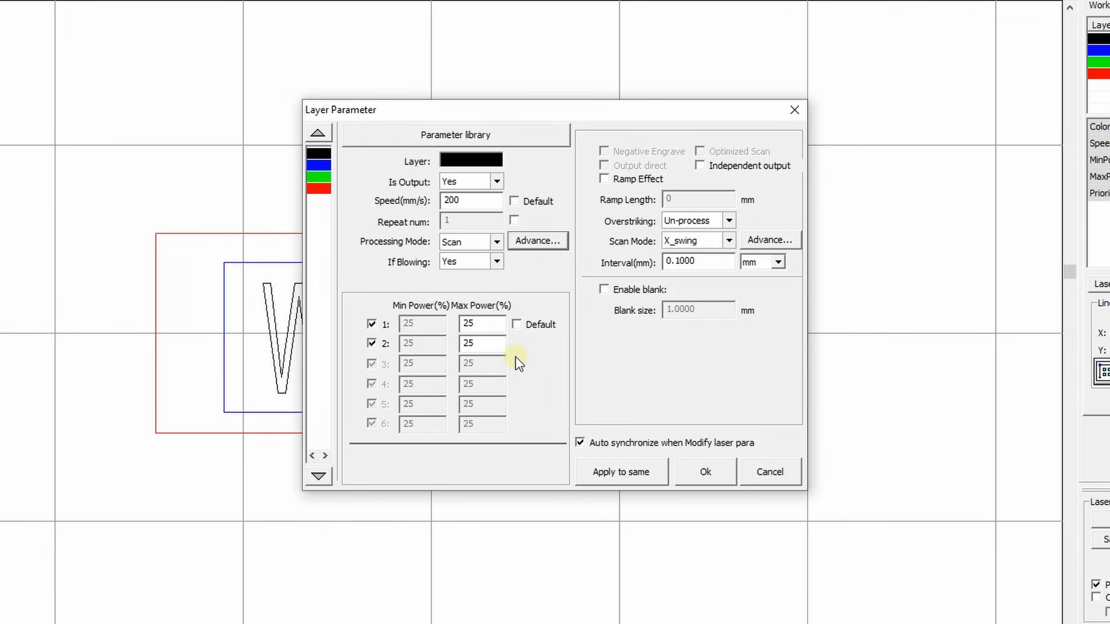
pyautogui.click(371, 344)
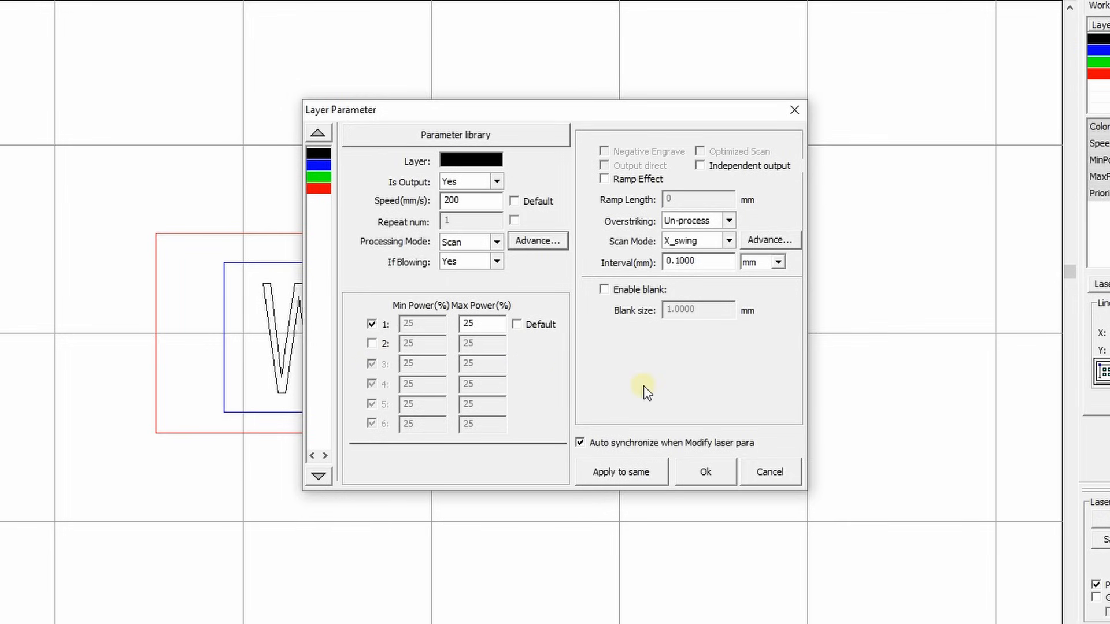
pyautogui.moveTo(637, 386)
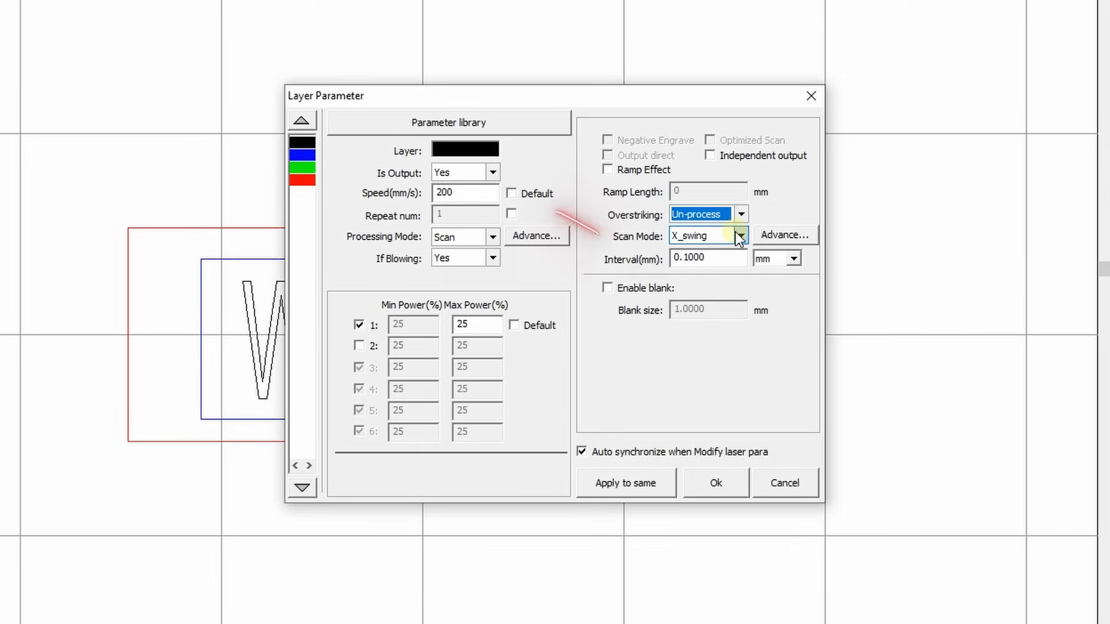
pyautogui.click(740, 235)
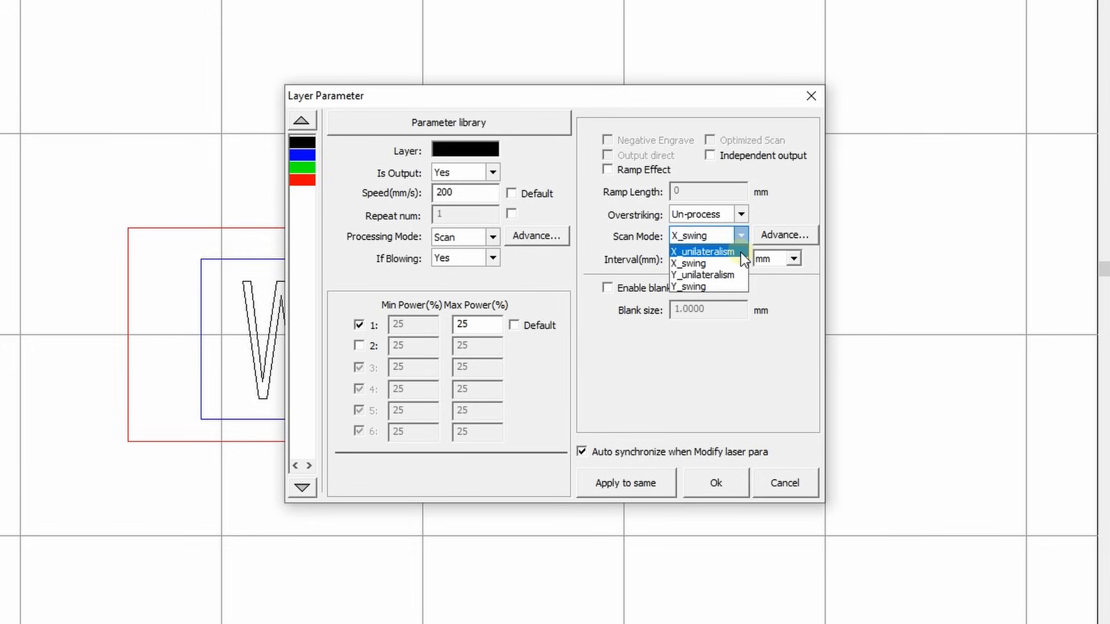
pyautogui.moveTo(697, 264)
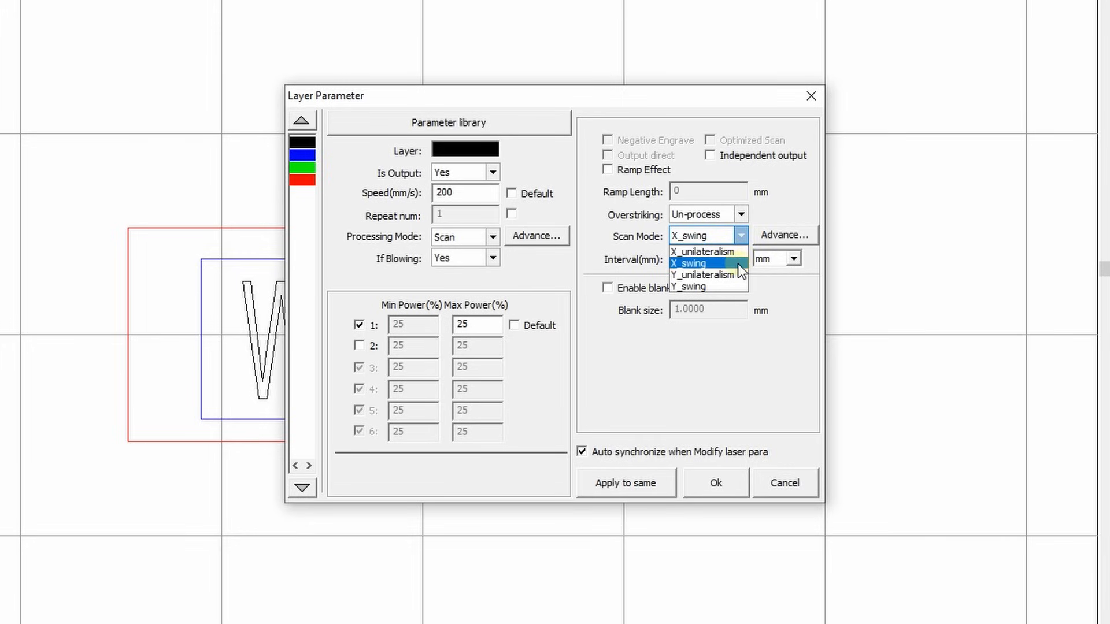
pyautogui.moveTo(703, 275)
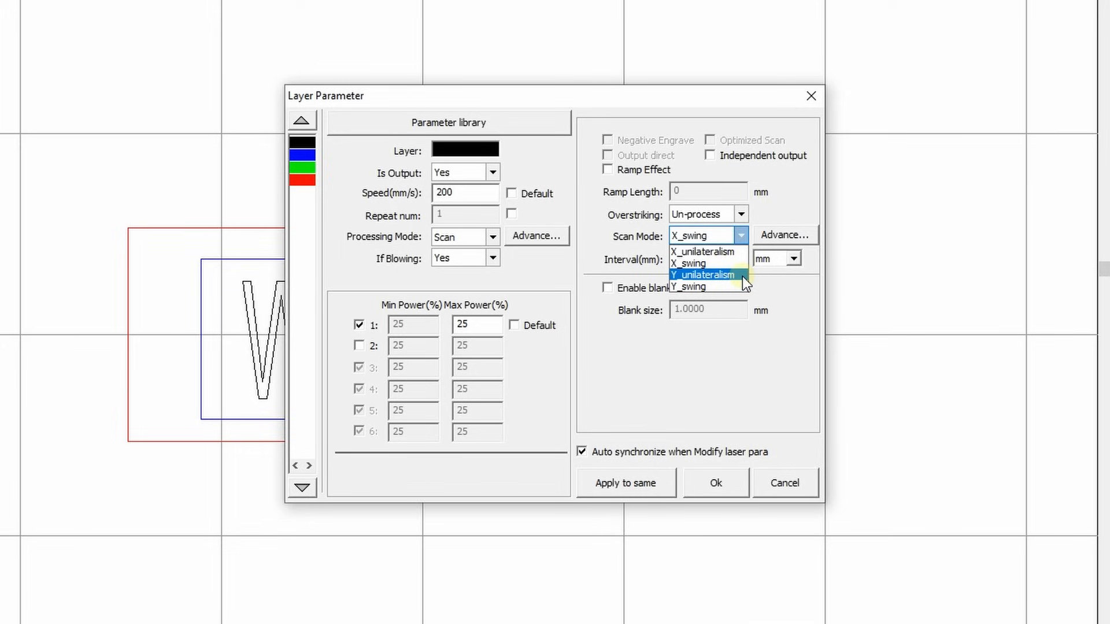
pyautogui.moveTo(697, 287)
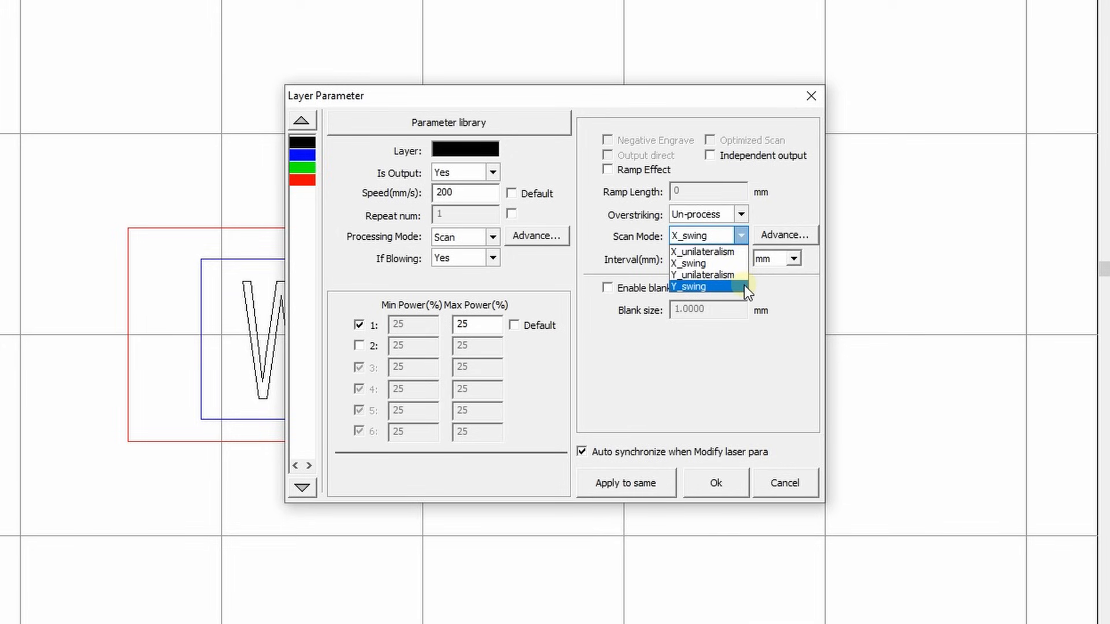
pyautogui.click(687, 263)
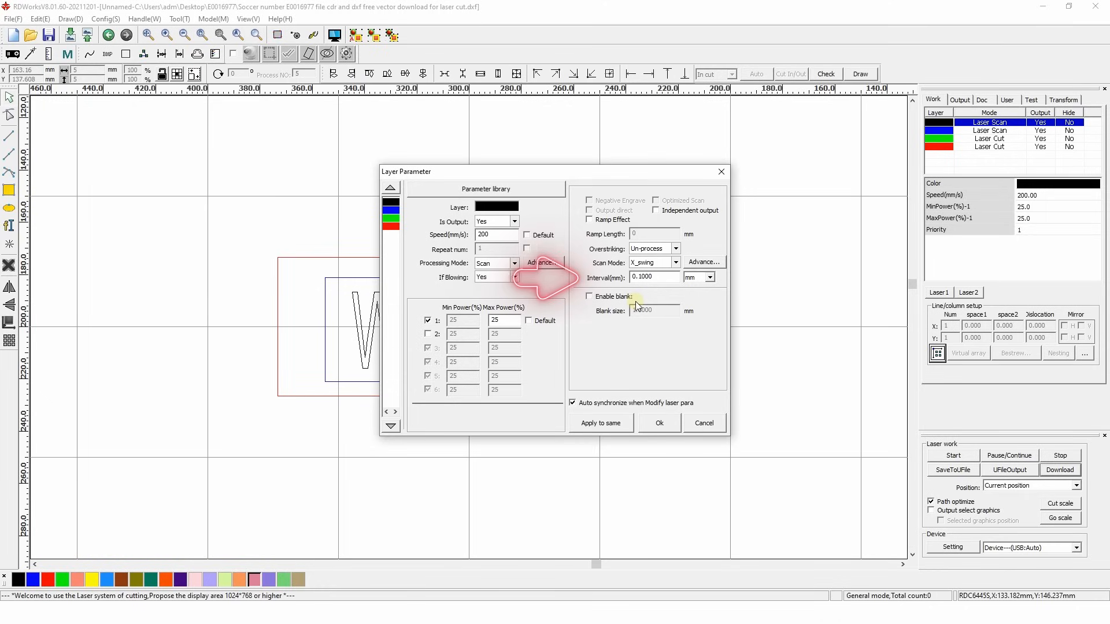
# Step: Set the black scan layer's scan interval to 0.1000 mm
pyautogui.tripleClick(651, 276)
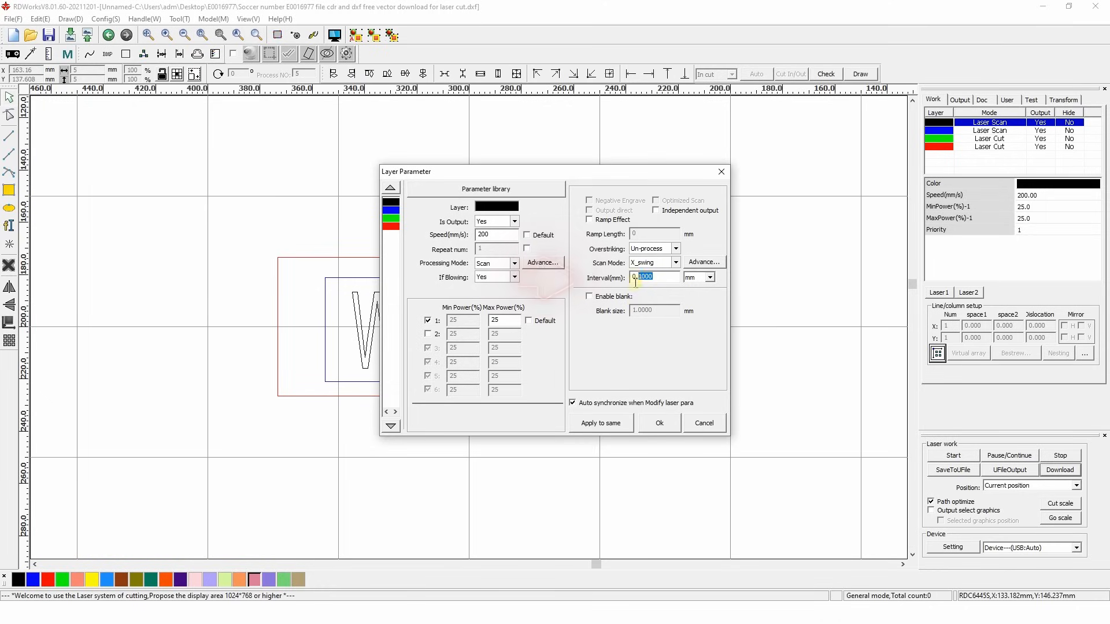
pyautogui.click(663, 277)
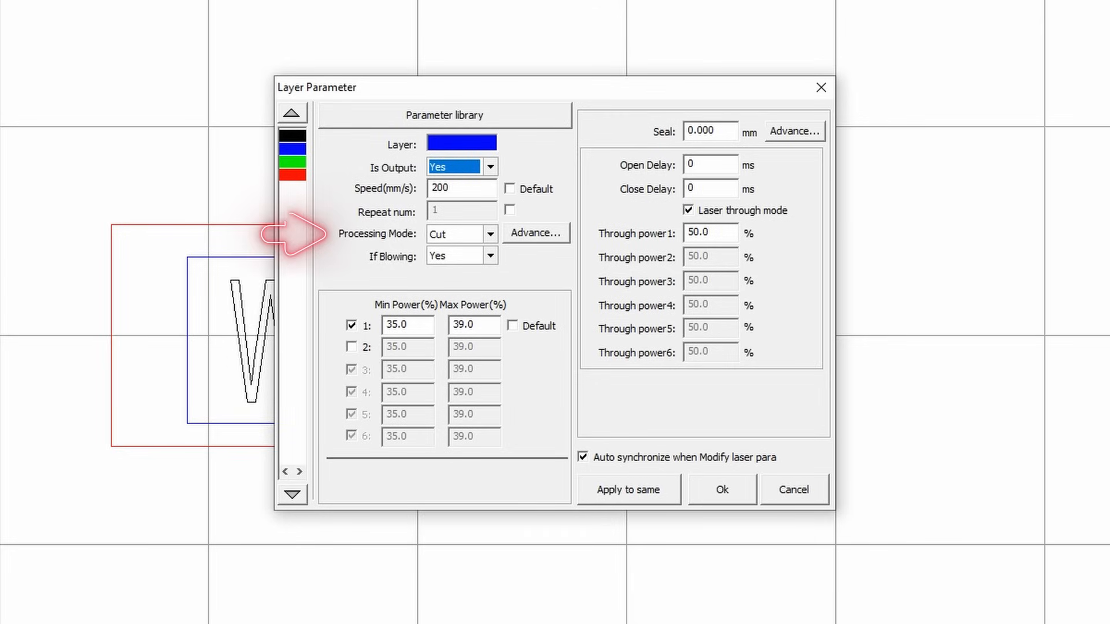
pyautogui.moveTo(304, 258)
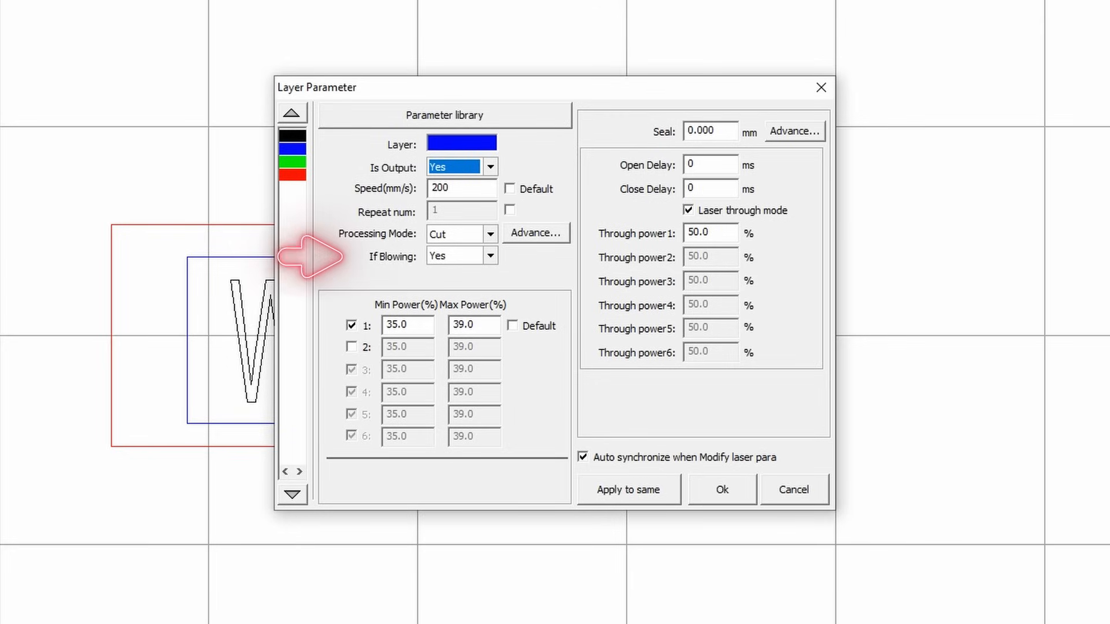
pyautogui.moveTo(311, 305)
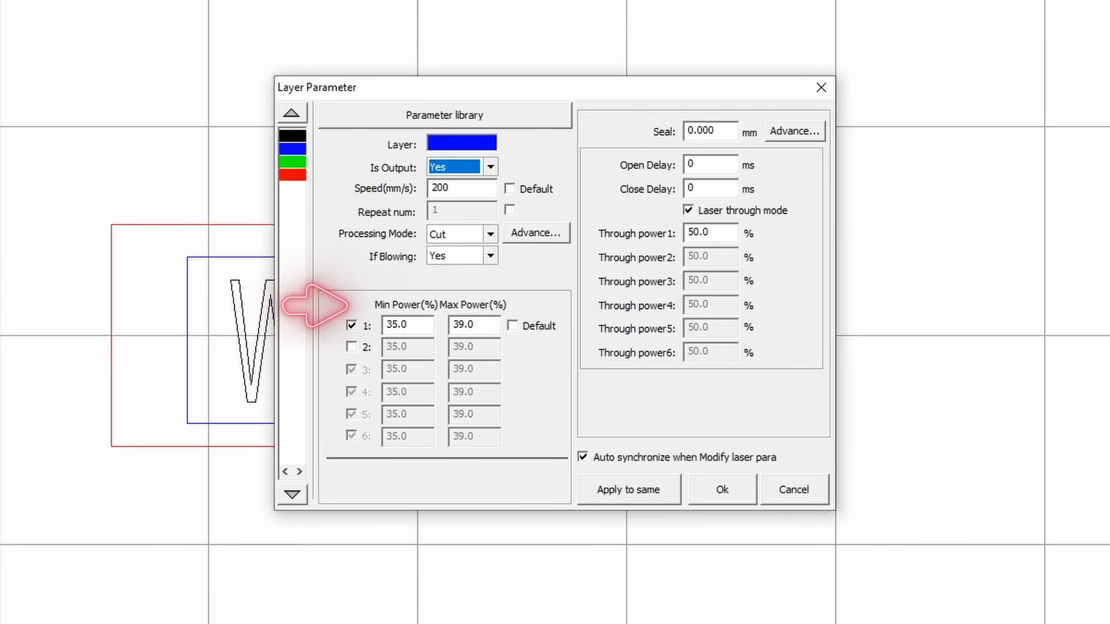
pyautogui.moveTo(314, 305)
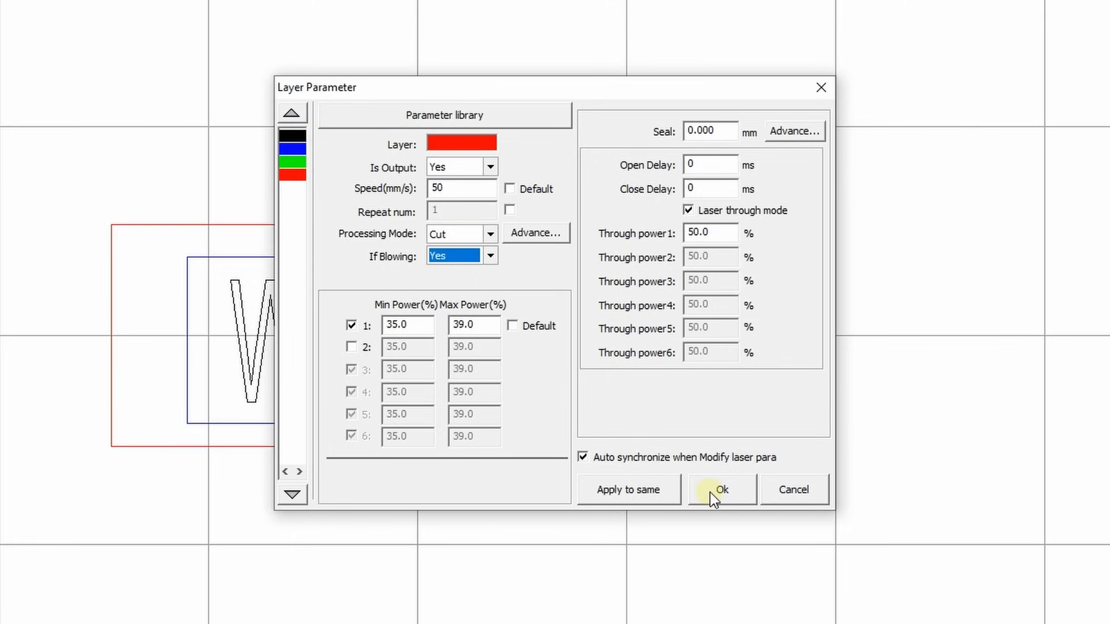
# Step: Confirm the red layer's settings, save as .rd, then browse the Desktop import for the Soccer number file
pyautogui.click(720, 489)
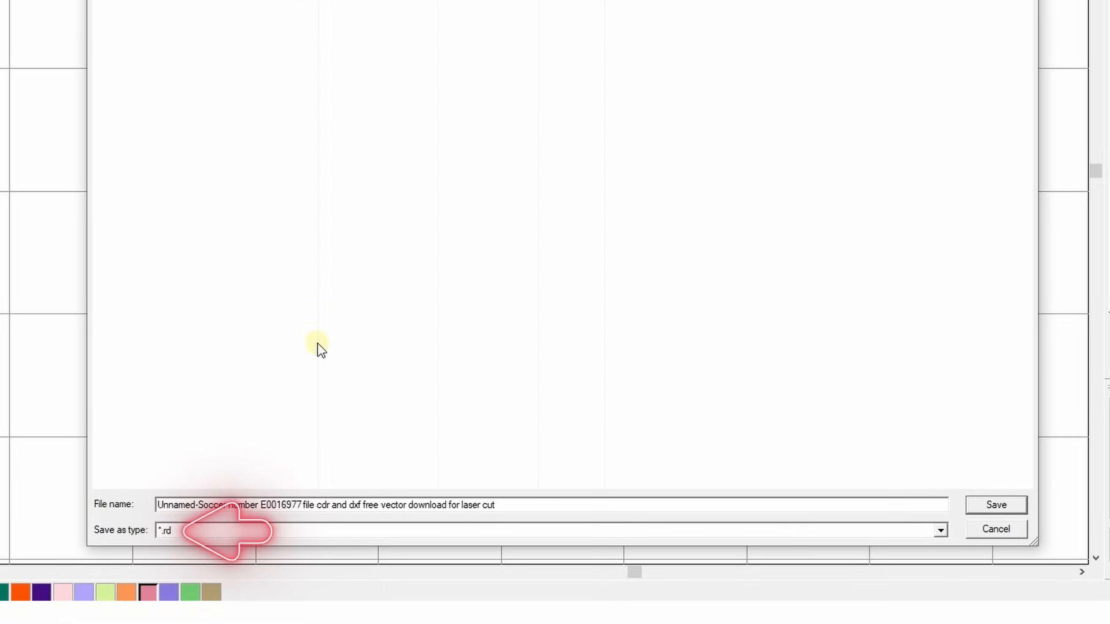
pyautogui.moveTo(1038, 517)
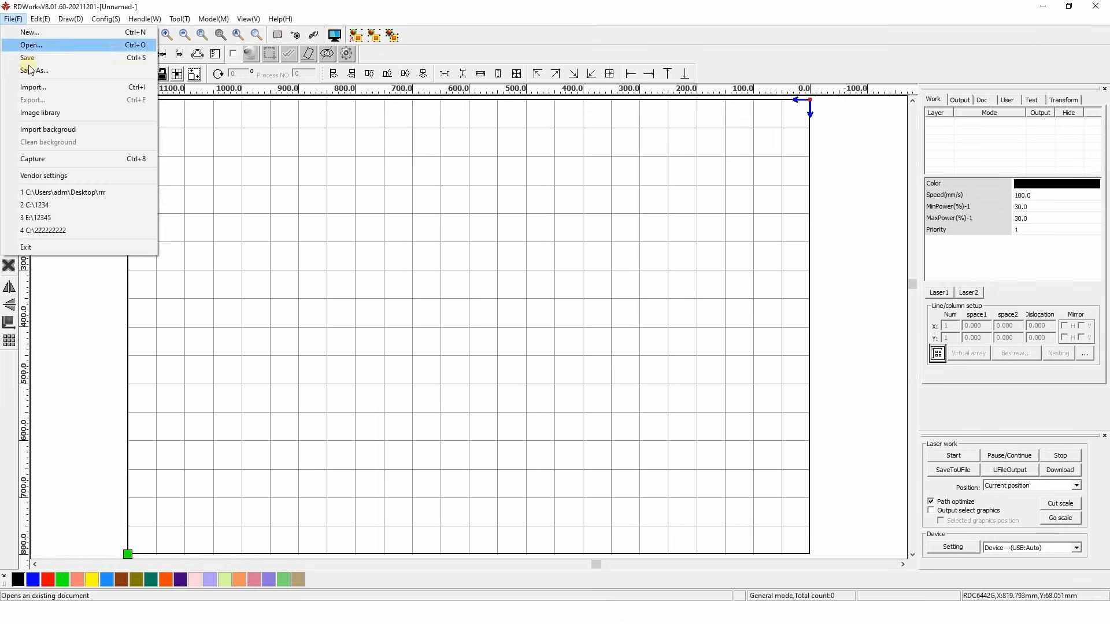
pyautogui.click(33, 87)
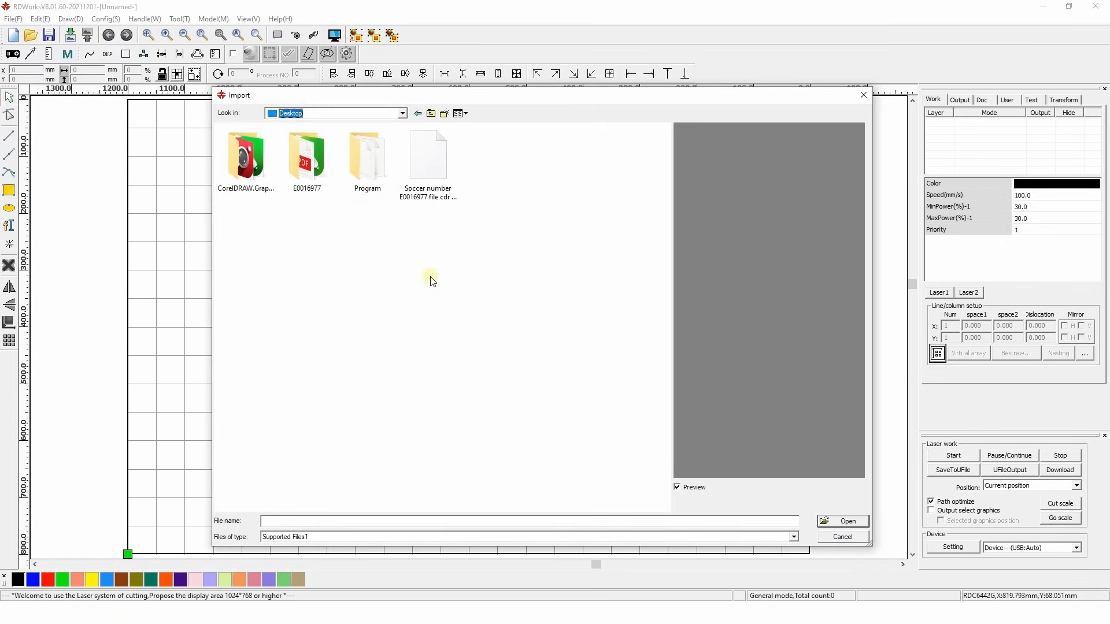
pyautogui.click(427, 154)
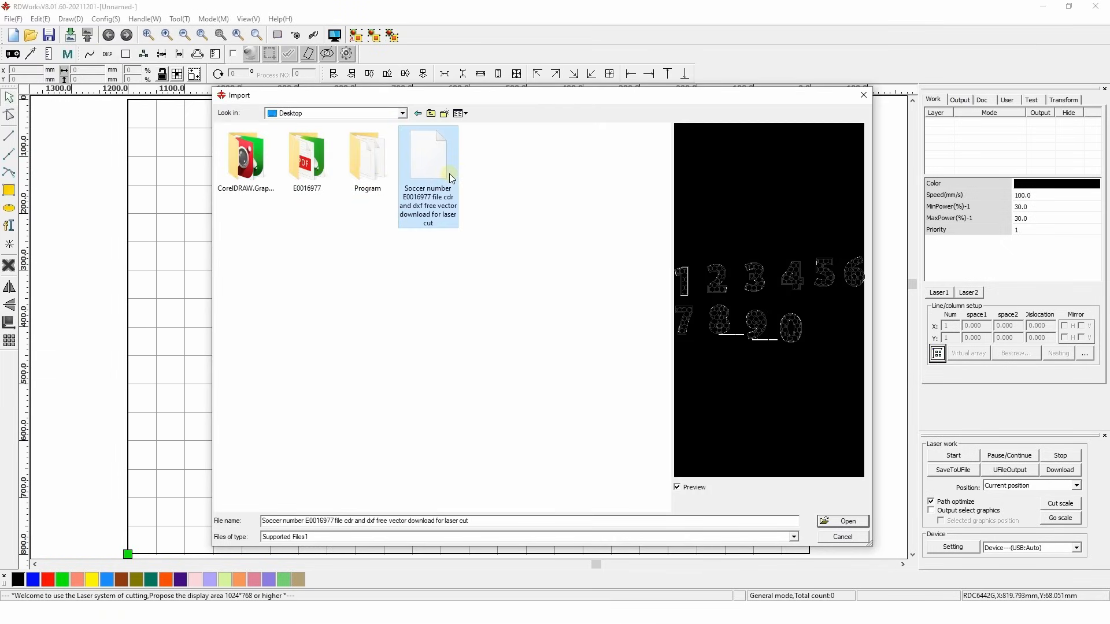
pyautogui.click(306, 154)
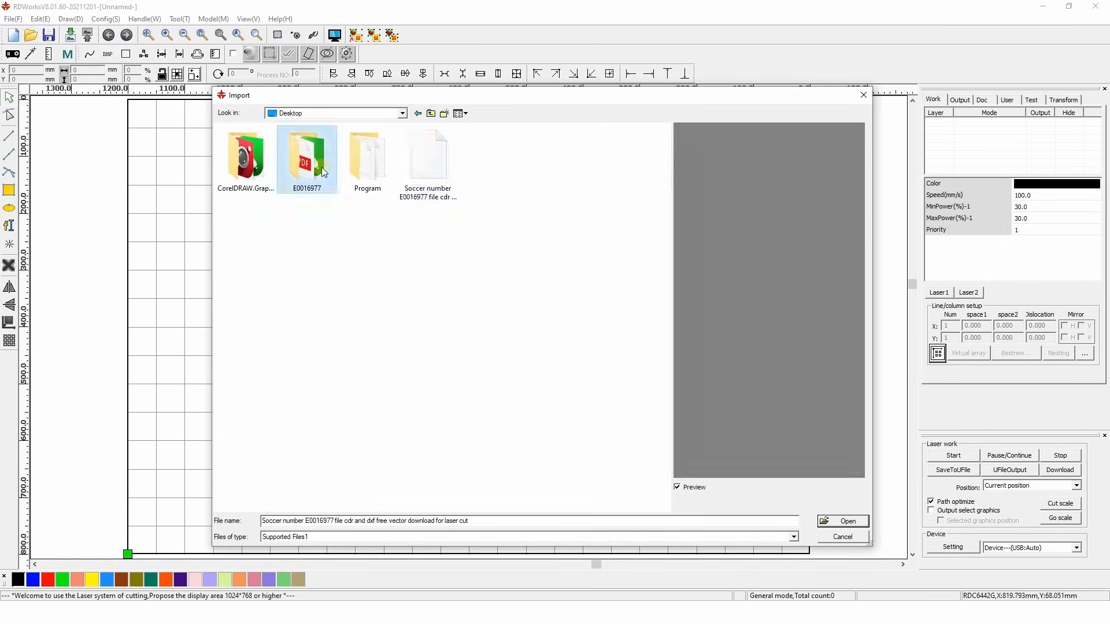